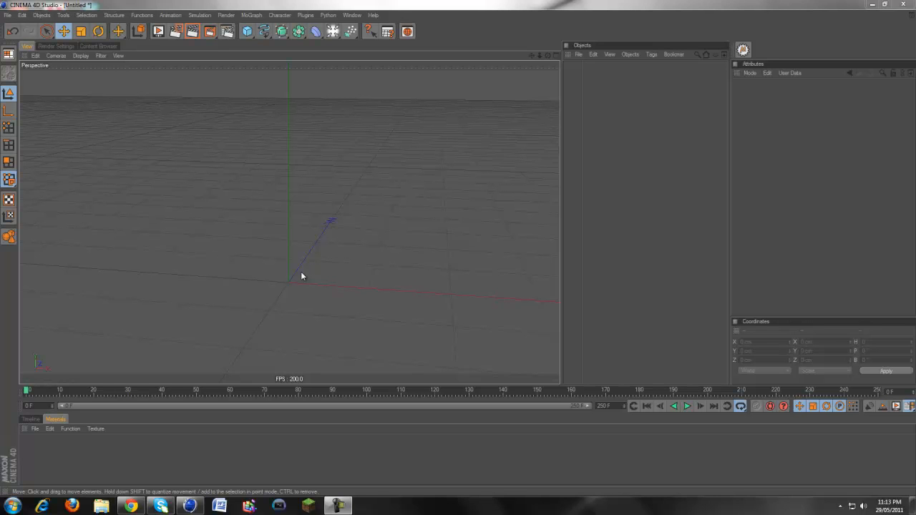
{"action": "mouse_move", "coordinate": [327, 58]}
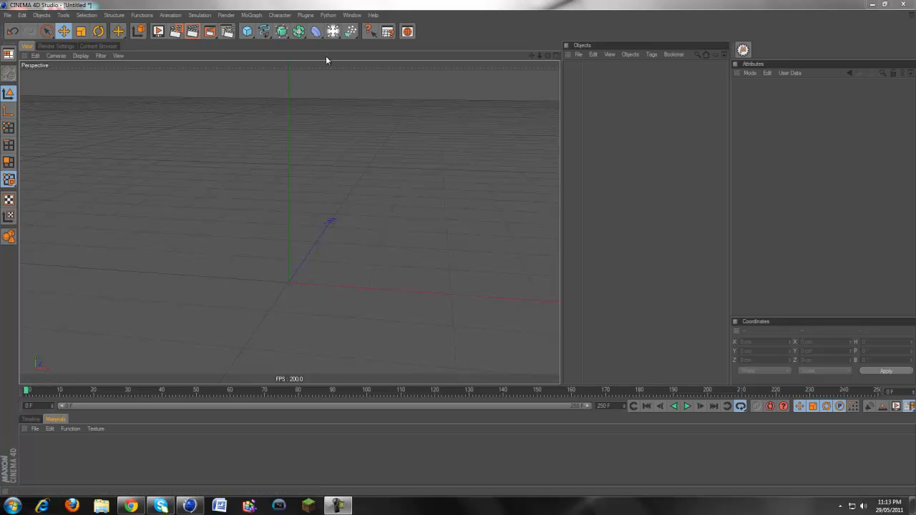
Step: Show the particle objects flyout (emitter, attractor, deflector and more) over the empty scene
{"action": "left_click", "coordinate": [335, 32]}
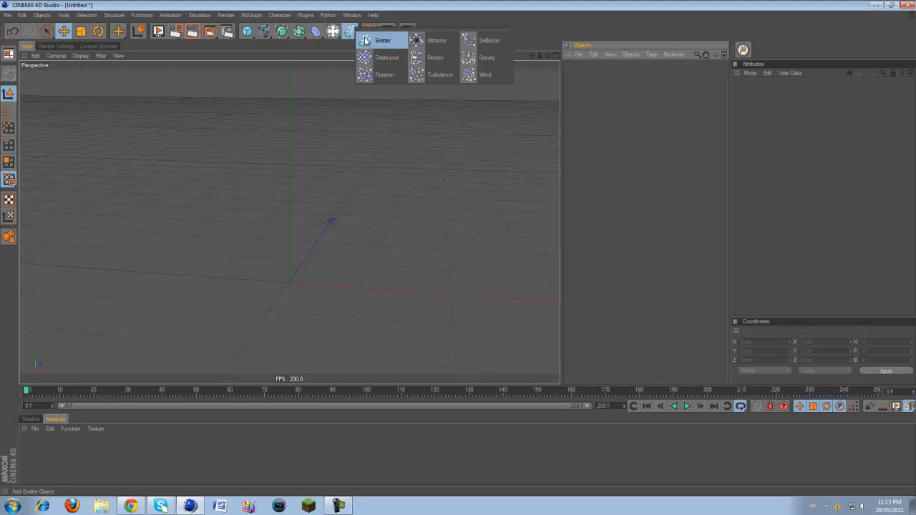
{"action": "mouse_move", "coordinate": [376, 61]}
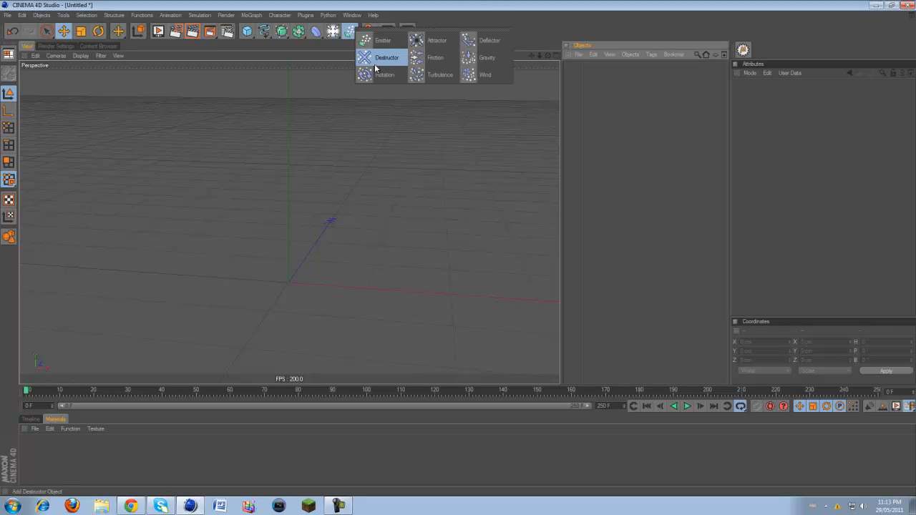
{"action": "mouse_move", "coordinate": [440, 75]}
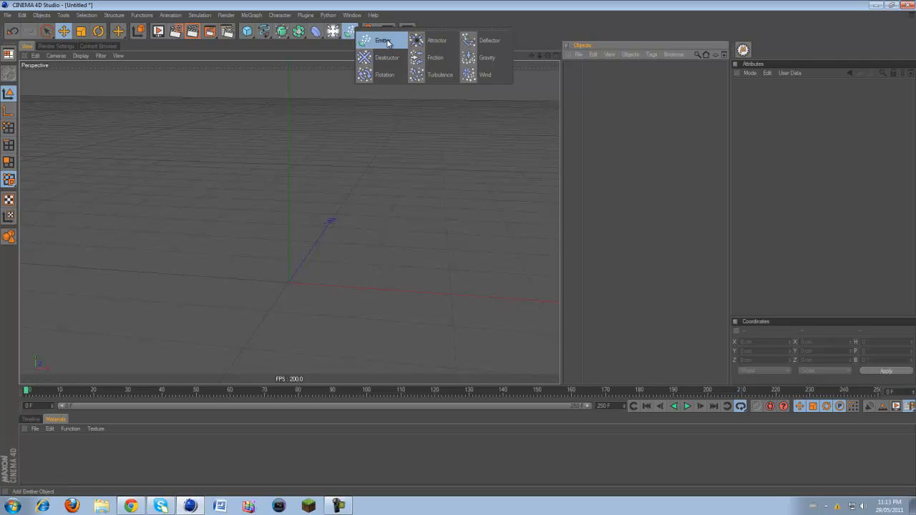
Step: Add an Emitter, review its Emitter shape and size settings, and play then pause the stream
{"action": "left_click", "coordinate": [383, 37]}
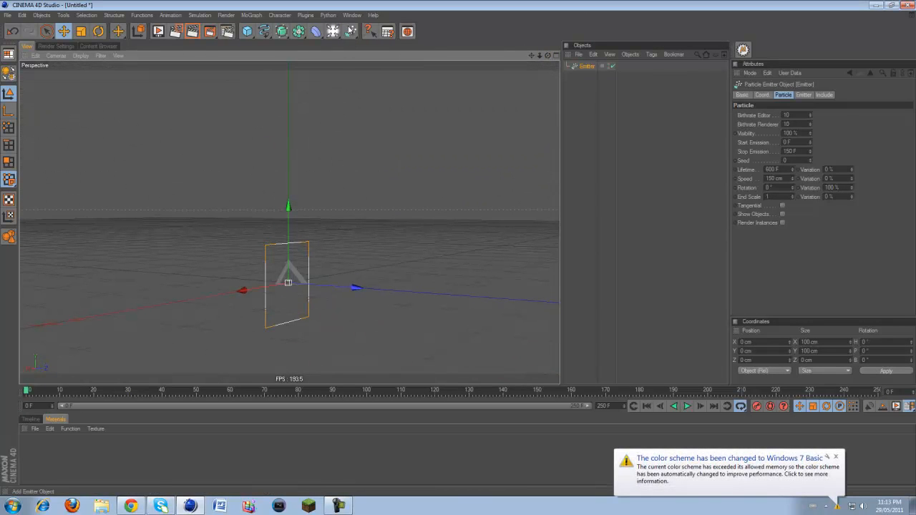
{"action": "left_click", "coordinate": [355, 31]}
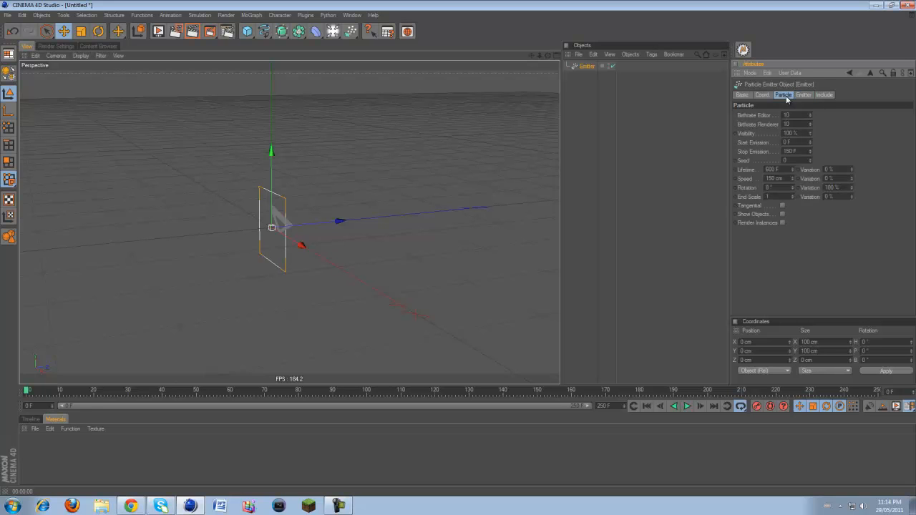
{"action": "left_click", "coordinate": [816, 94]}
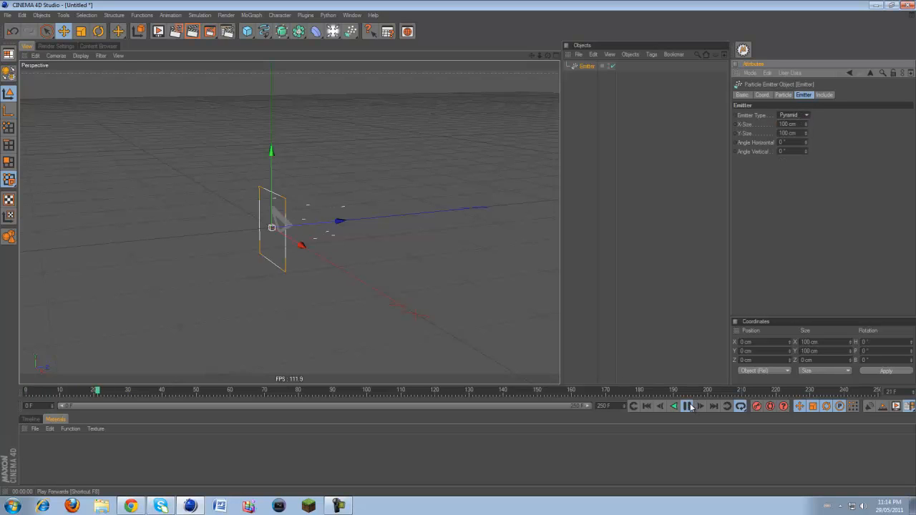
{"action": "left_click", "coordinate": [688, 406]}
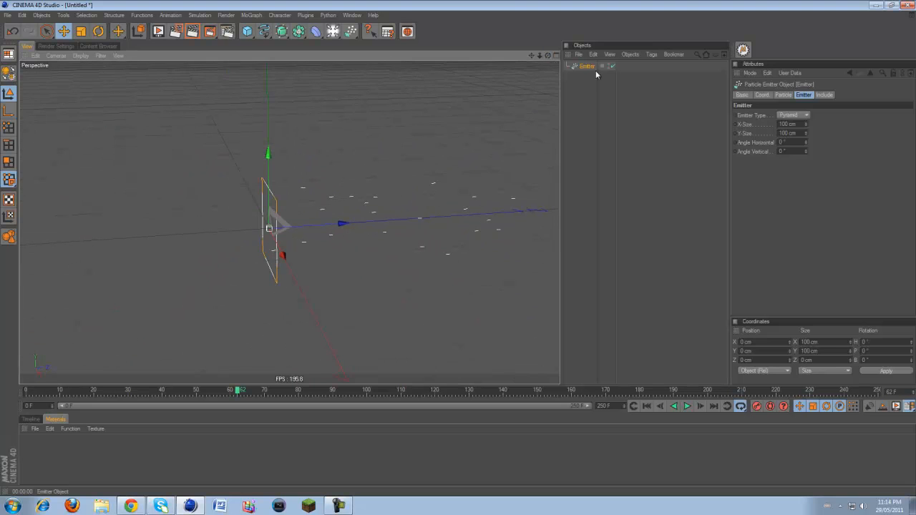
Step: Bring up the emitter's Particle settings (birthrate, lifetime, speed) with particles held at frame 62
{"action": "left_click", "coordinate": [779, 94]}
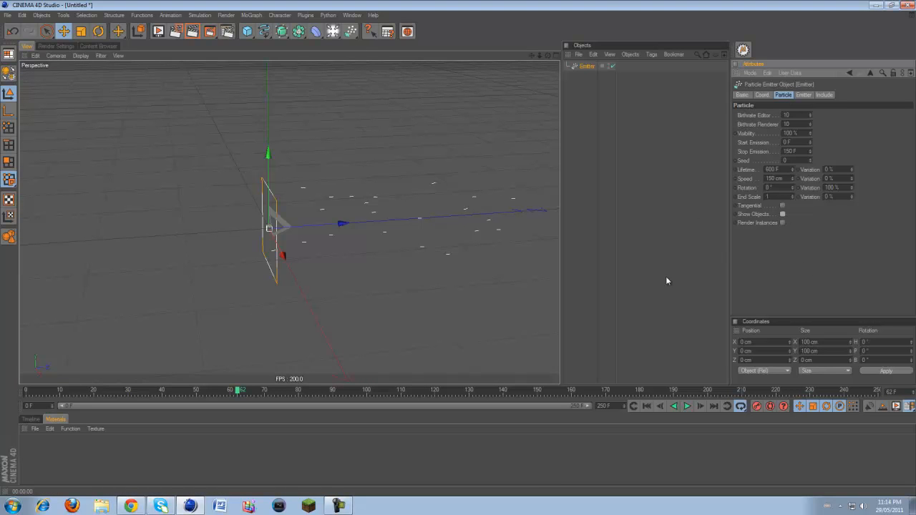
{"action": "mouse_move", "coordinate": [462, 314]}
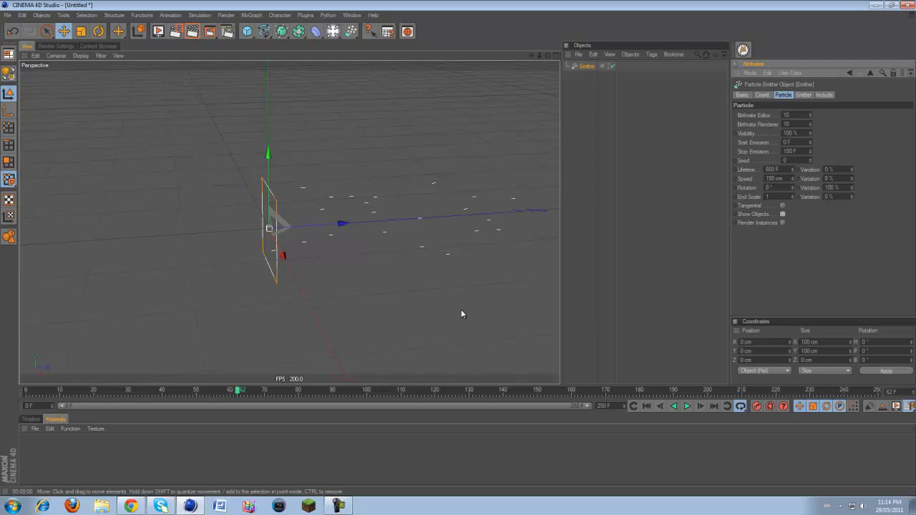
{"action": "mouse_move", "coordinate": [421, 256]}
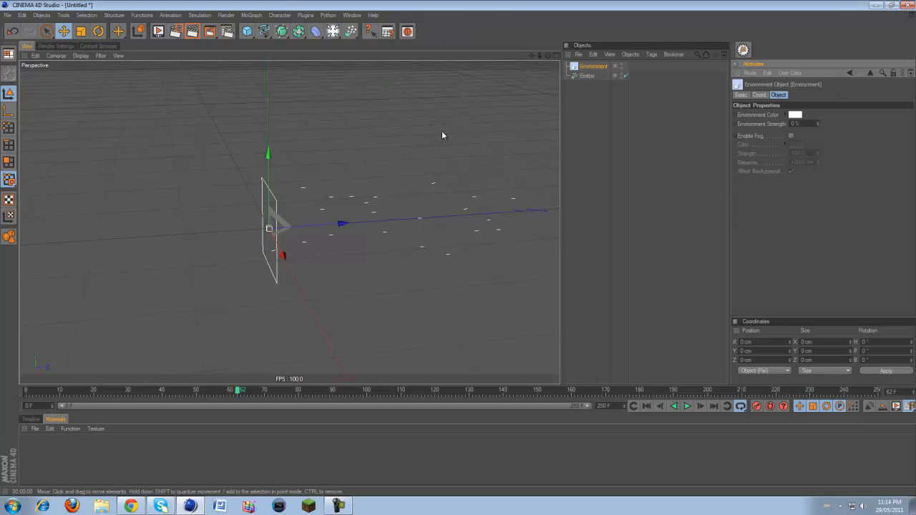
Step: Create a PyroCluster material and a PyroCluster VolumeTracer material in the Material Manager
{"action": "left_click", "coordinate": [35, 428]}
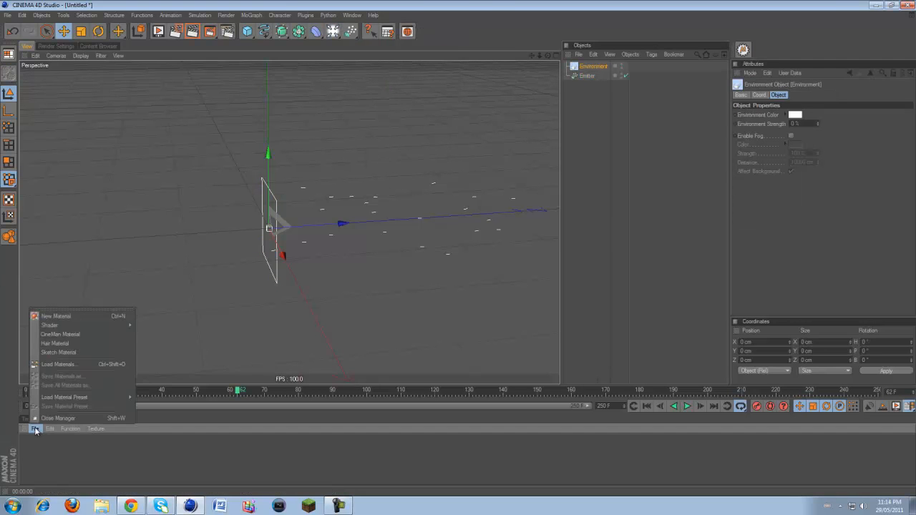
{"action": "mouse_move", "coordinate": [91, 334]}
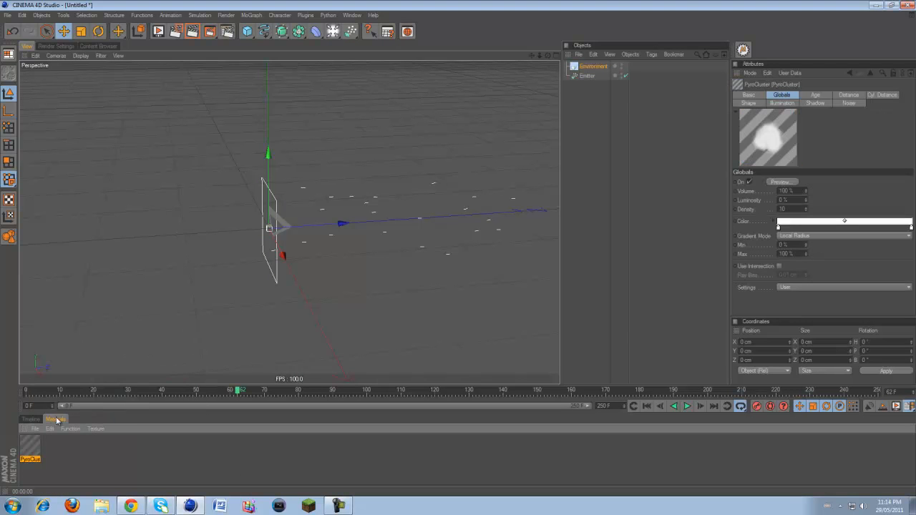
{"action": "left_click", "coordinate": [33, 429]}
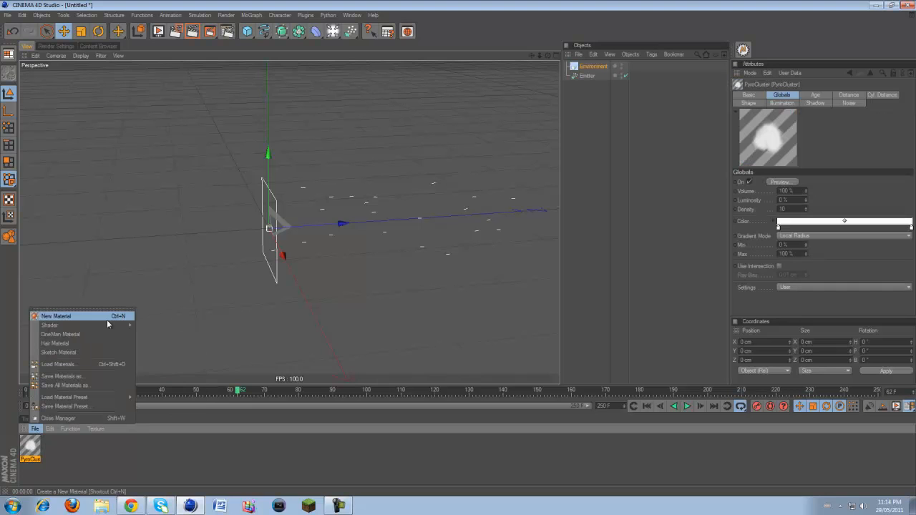
{"action": "left_click", "coordinate": [50, 315]}
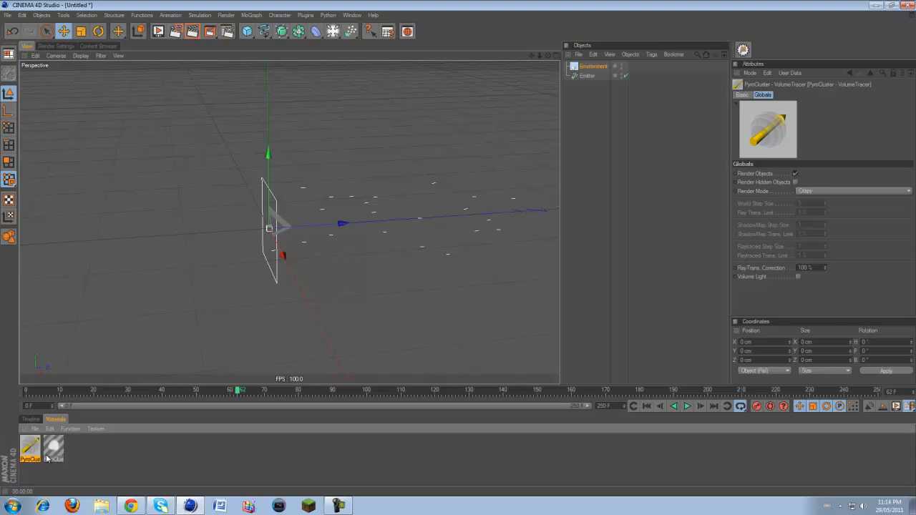
Step: Open the PyroCluster material, browse its Noise, Shape and Age pages, and set the gradient start to red
{"action": "double_click", "coordinate": [33, 449]}
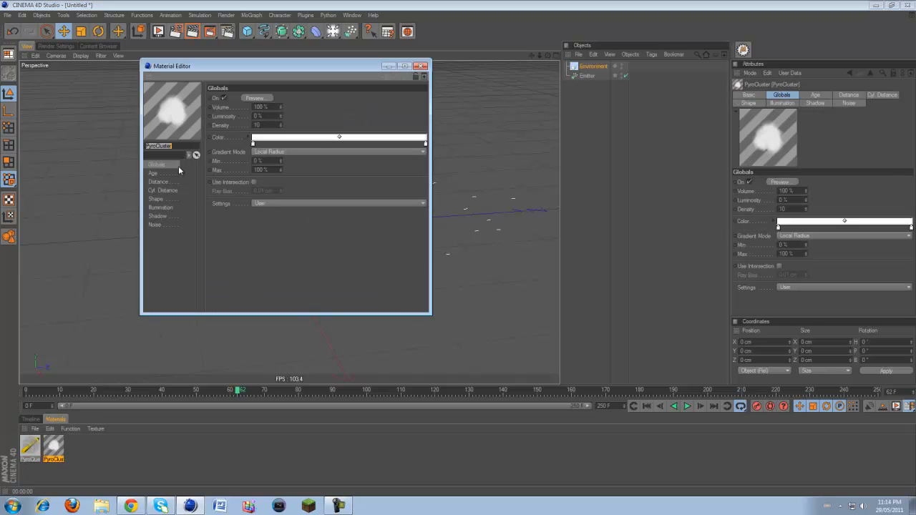
{"action": "left_click", "coordinate": [338, 150]}
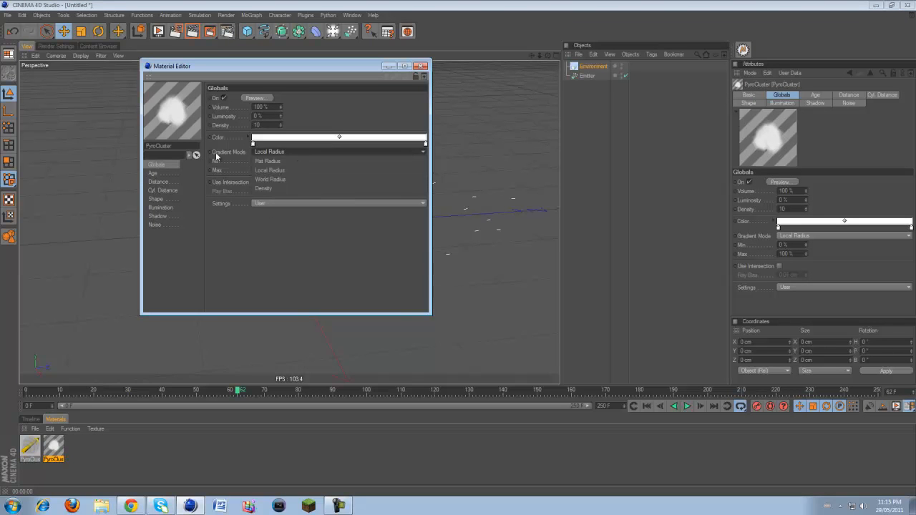
{"action": "left_click", "coordinate": [155, 225]}
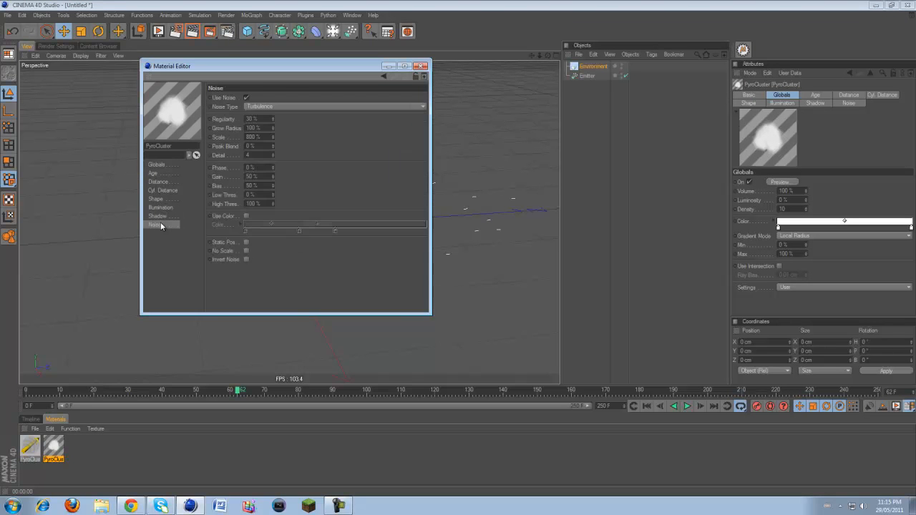
{"action": "left_click", "coordinate": [156, 198]}
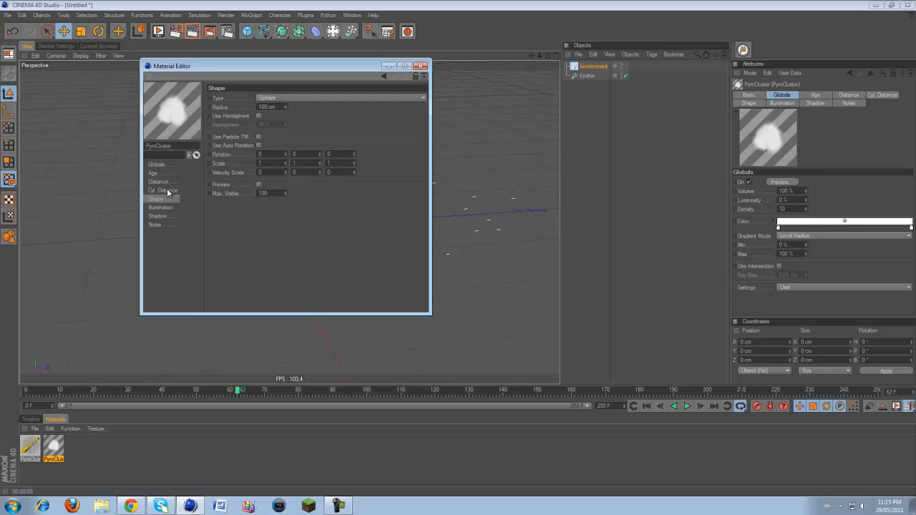
{"action": "left_click", "coordinate": [152, 173]}
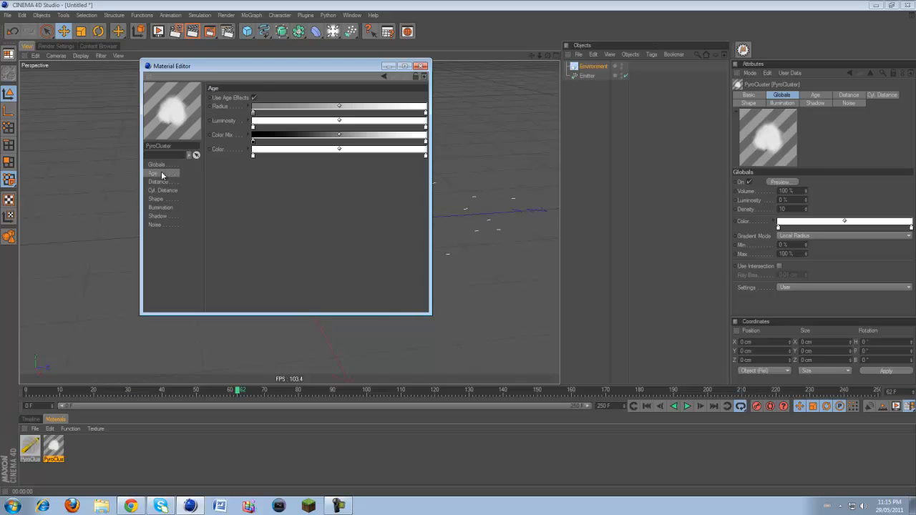
{"action": "left_click", "coordinate": [156, 164]}
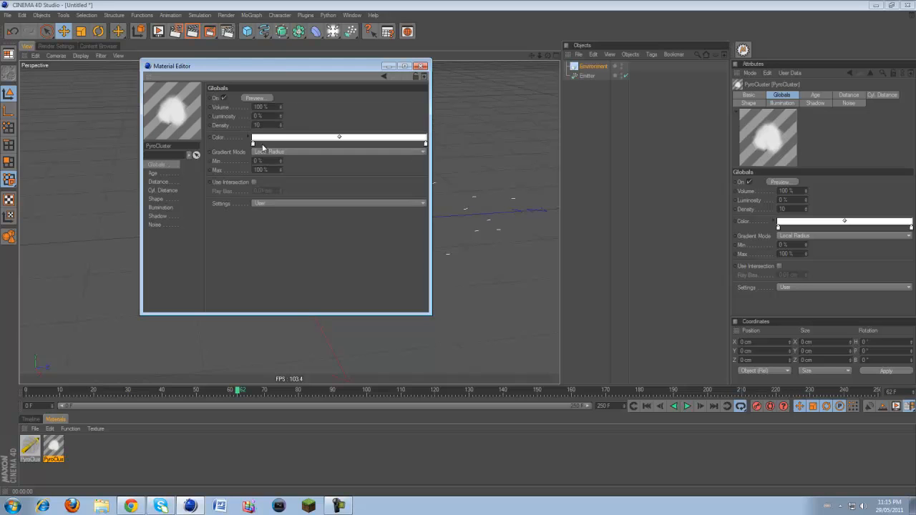
{"action": "left_click", "coordinate": [339, 136]}
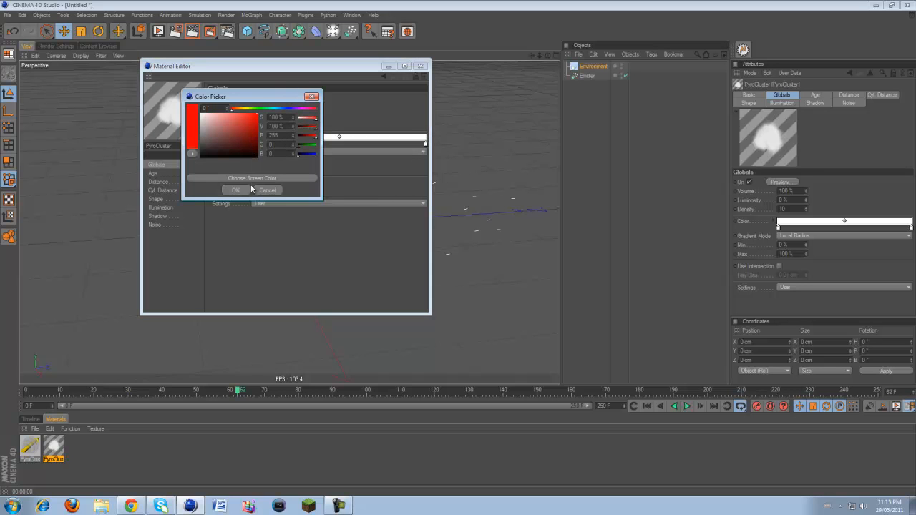
{"action": "left_click", "coordinate": [235, 190]}
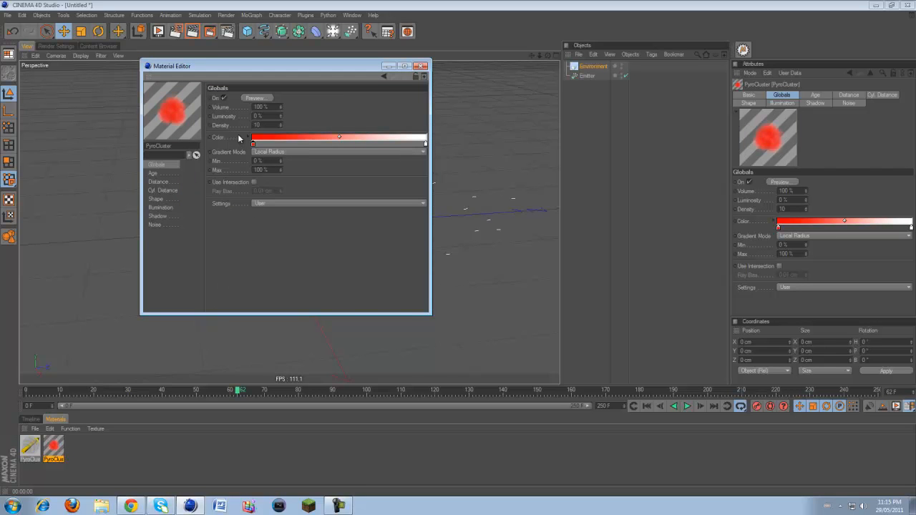
{"action": "mouse_move", "coordinate": [253, 146]}
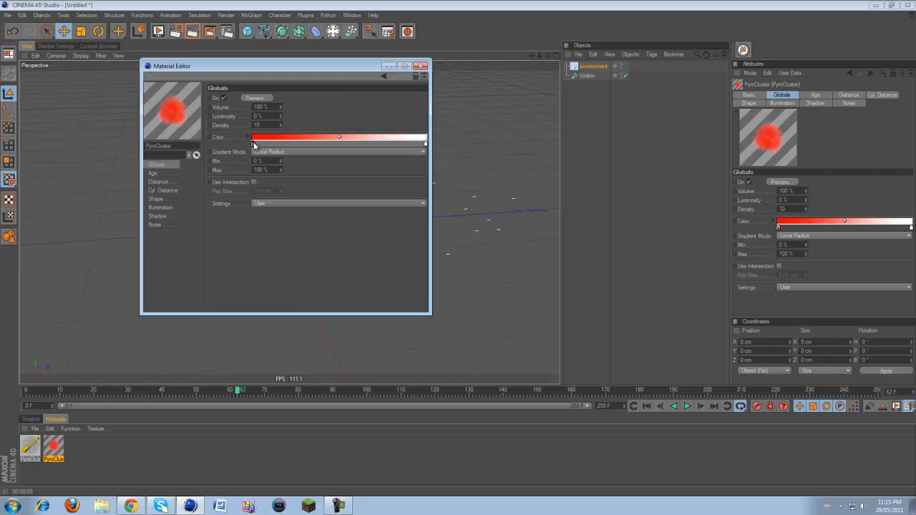
Step: Review the Shadow, Illumination, Shape, Cylindrical and Age pages, then choose the Volcano preset
{"action": "left_click", "coordinate": [157, 215]}
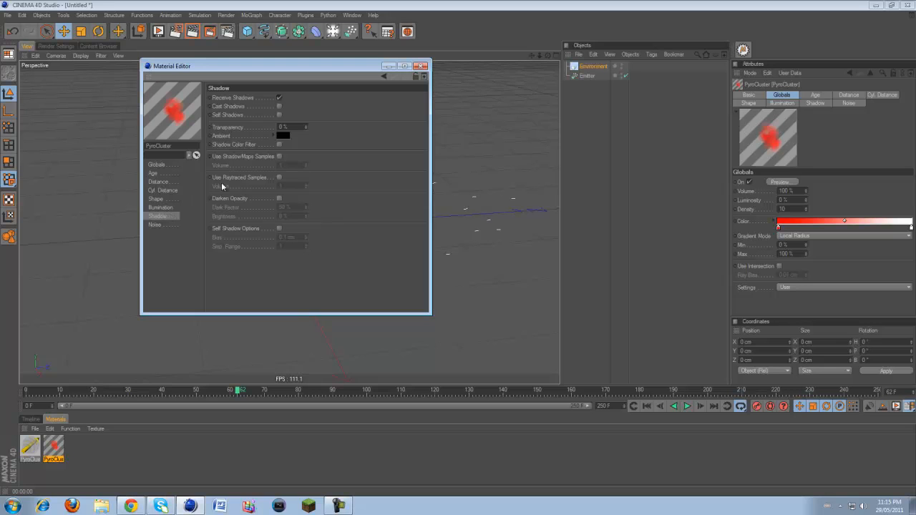
{"action": "left_click", "coordinate": [160, 208]}
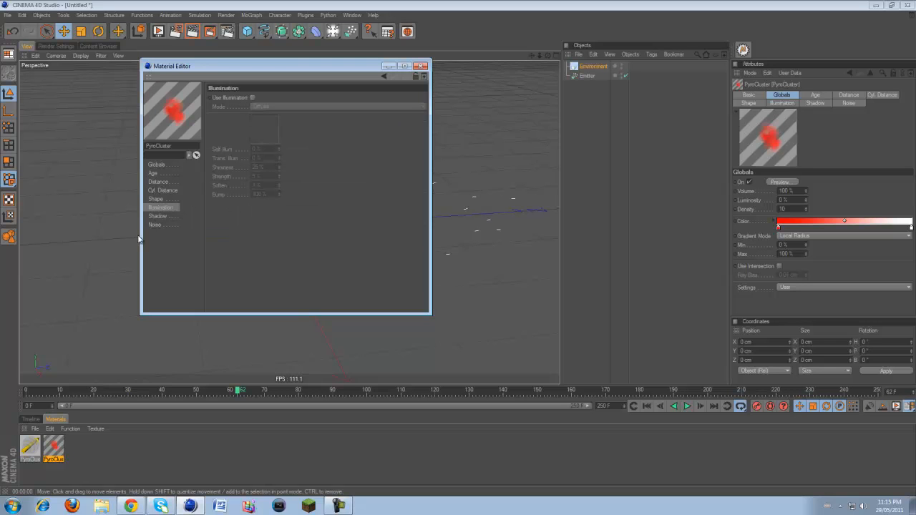
{"action": "left_click", "coordinate": [155, 199]}
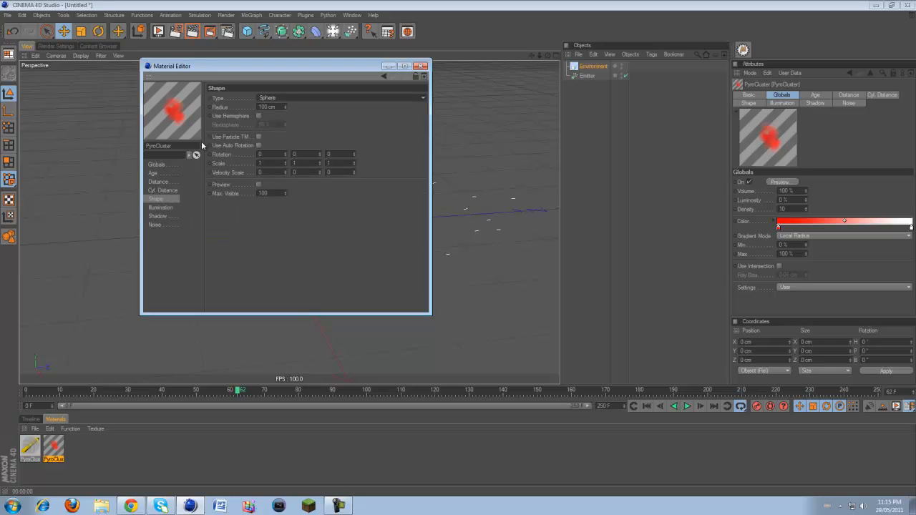
{"action": "left_click", "coordinate": [161, 189]}
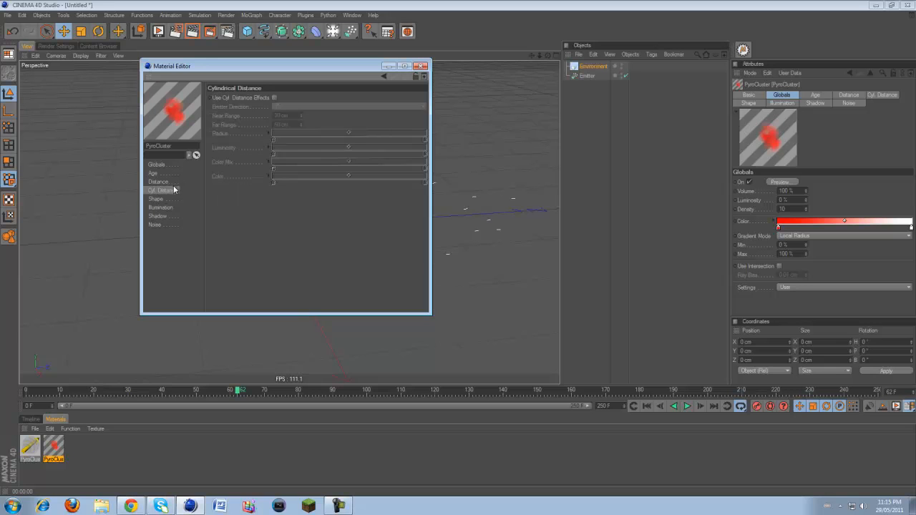
{"action": "left_click", "coordinate": [153, 173]}
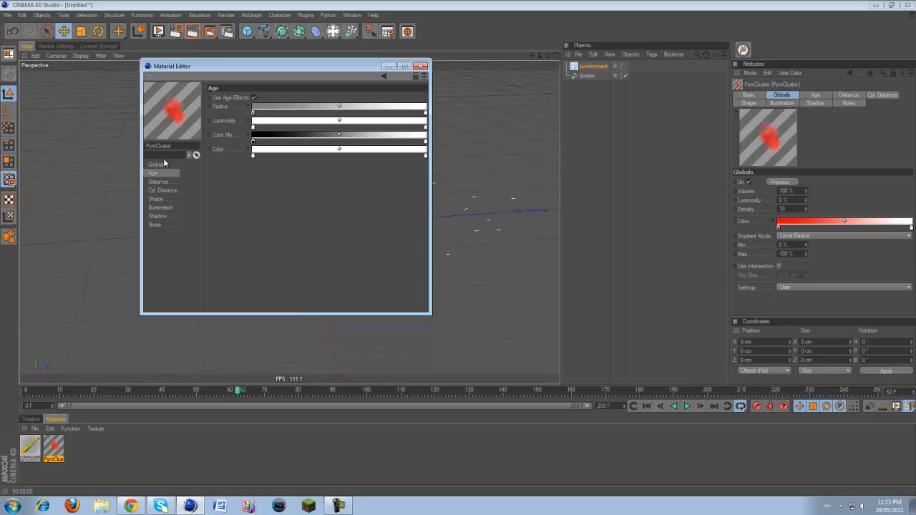
{"action": "left_click", "coordinate": [156, 164]}
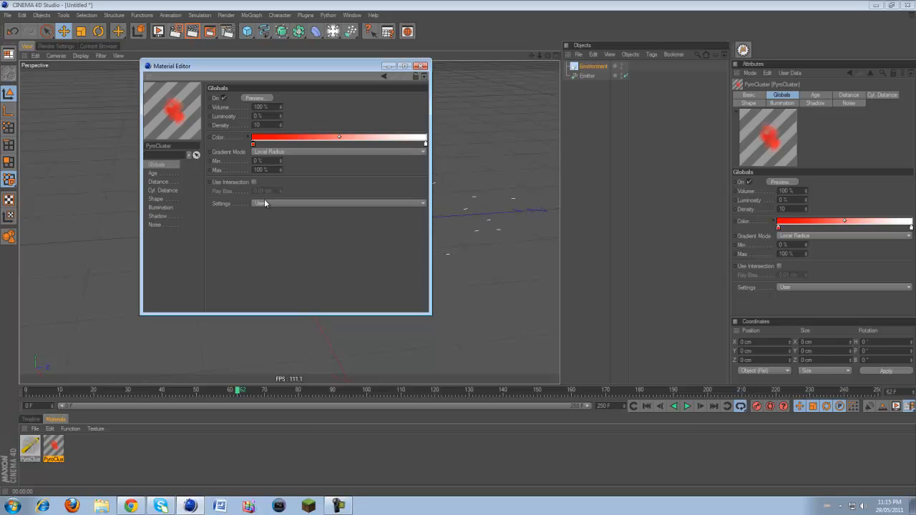
{"action": "left_click", "coordinate": [336, 203]}
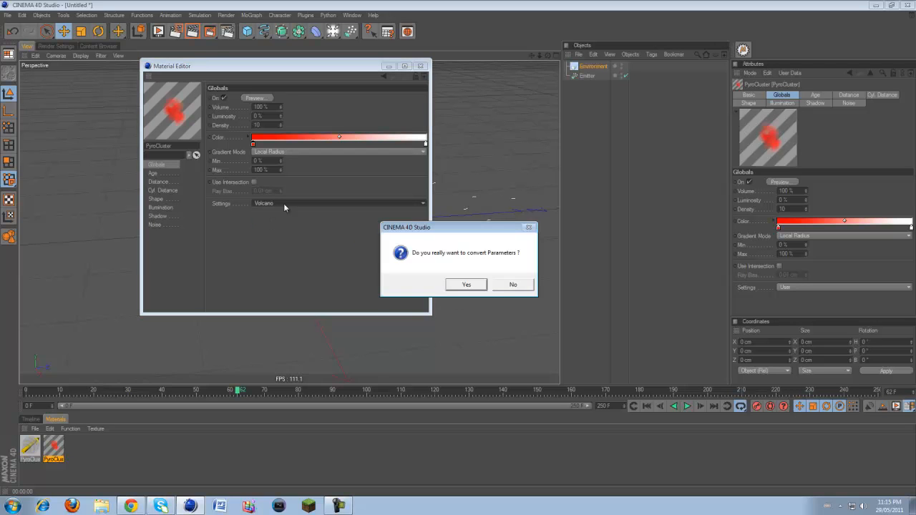
Step: Confirm converting parameters for the Fire preset and close the Material Editor
{"action": "left_click", "coordinate": [465, 284]}
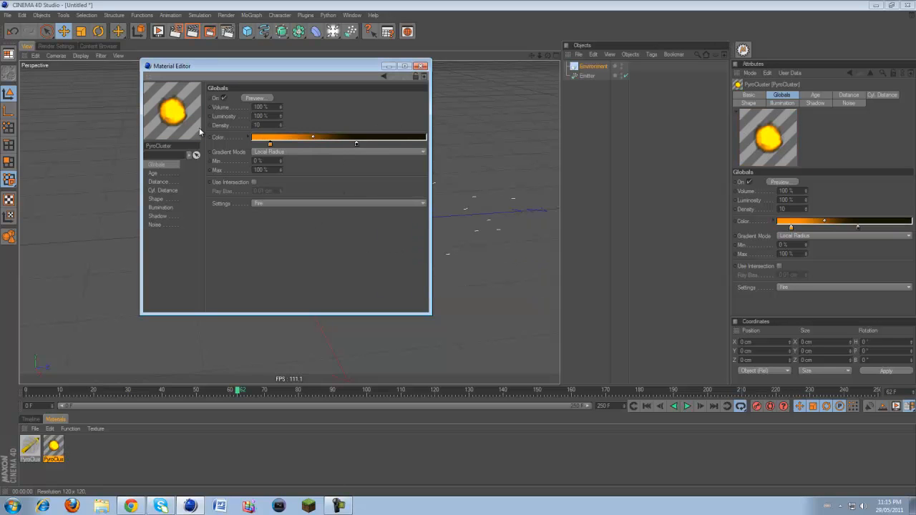
{"action": "left_click", "coordinate": [420, 66]}
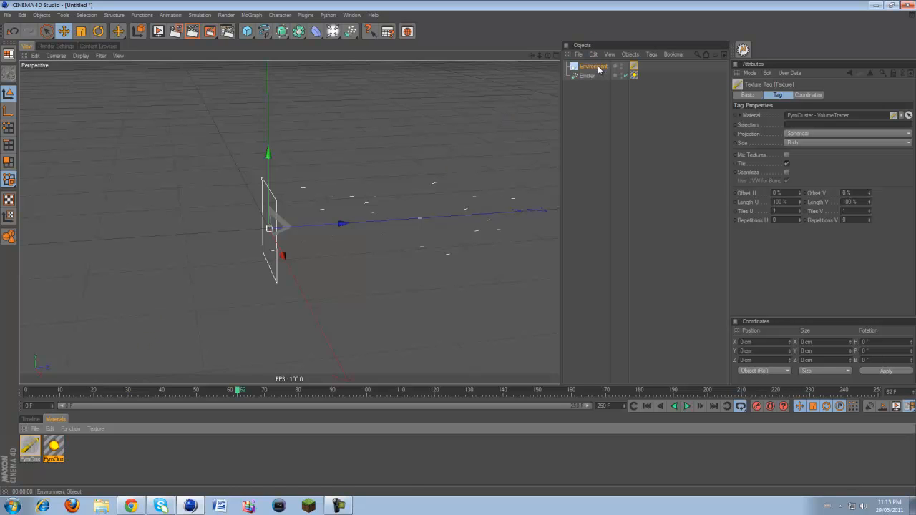
Step: Select the Environment, render the fiery cloud, then reopen PyroCluster and choose the Cloud preset
{"action": "left_click", "coordinate": [646, 406]}
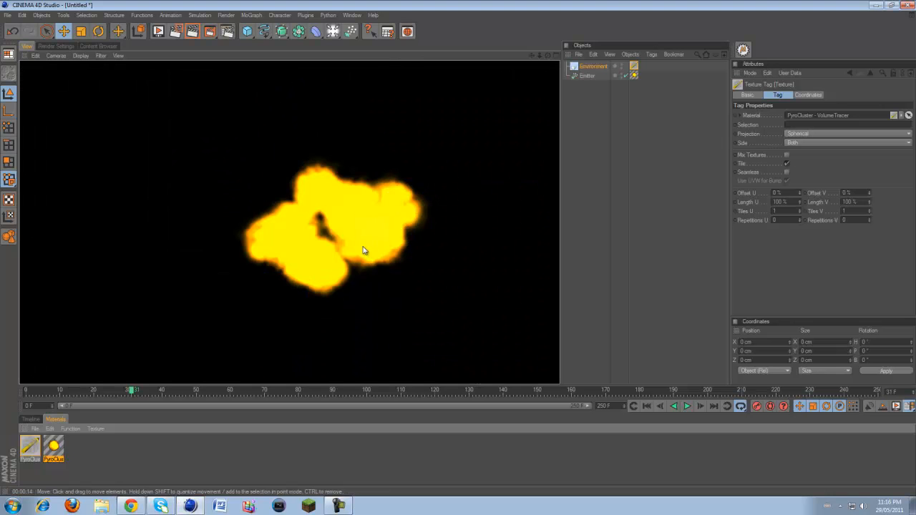
{"action": "double_click", "coordinate": [54, 447]}
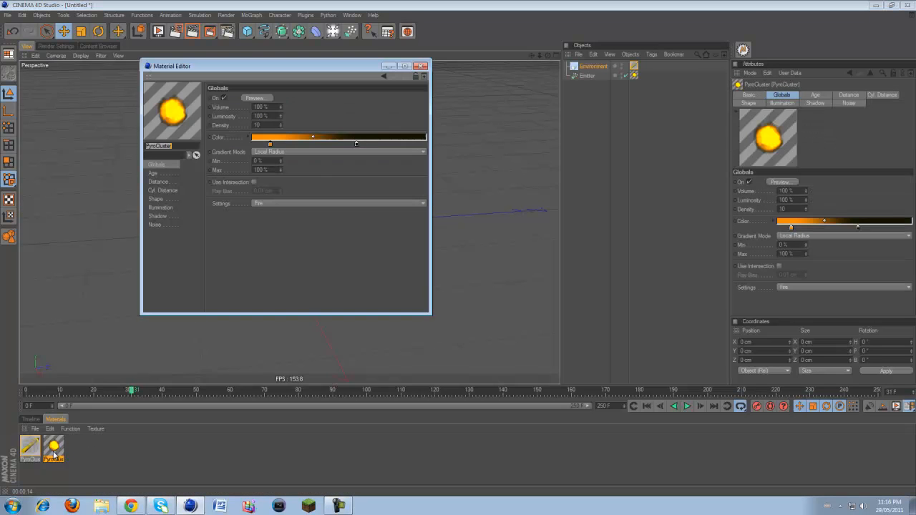
{"action": "left_click", "coordinate": [339, 203]}
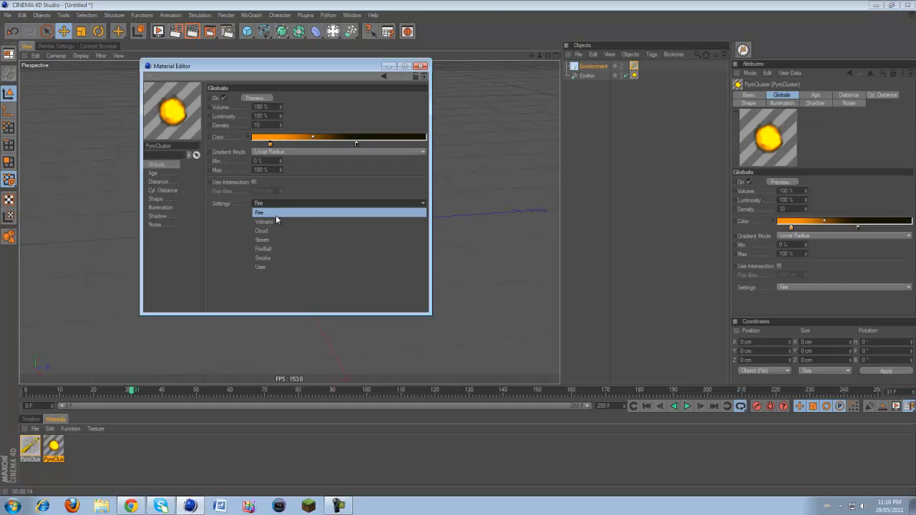
{"action": "left_click", "coordinate": [260, 231]}
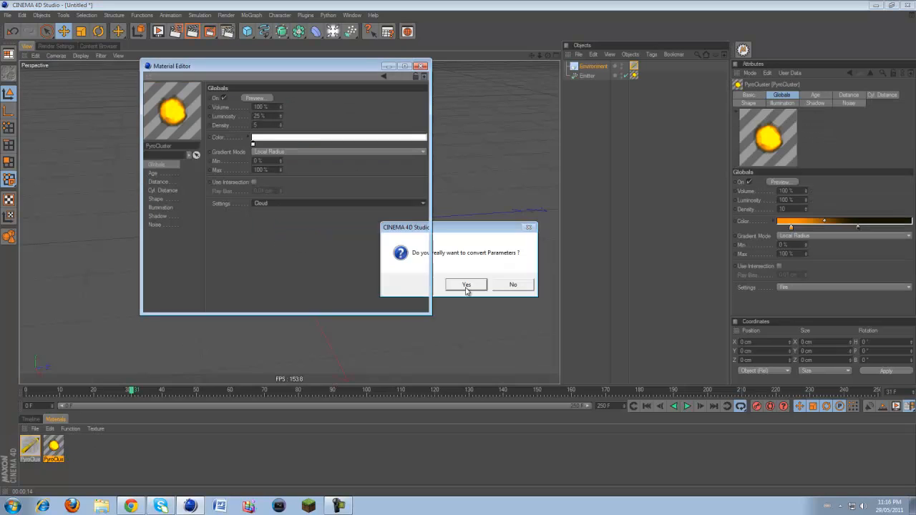
Step: Confirm the Cloud conversion, then remove both PyroCluster materials and the Environment's texture tag
{"action": "left_click", "coordinate": [465, 284]}
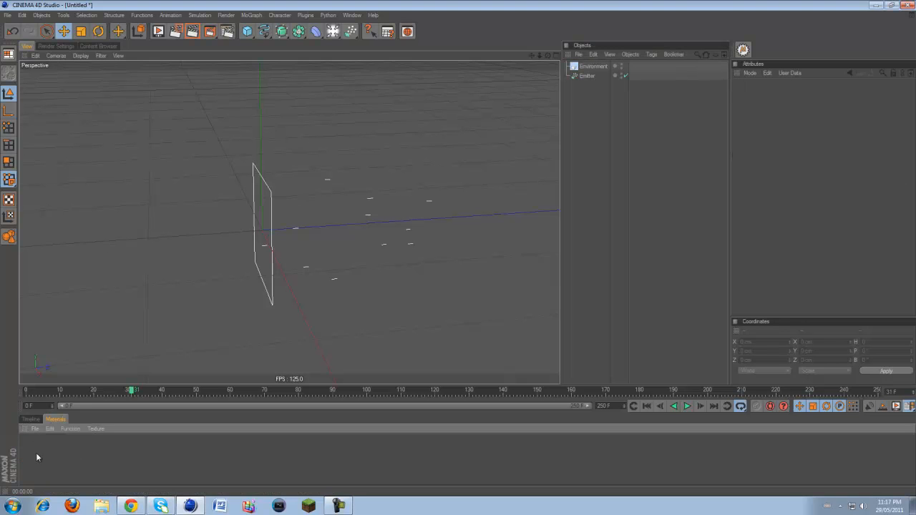
{"action": "left_click", "coordinate": [247, 32]}
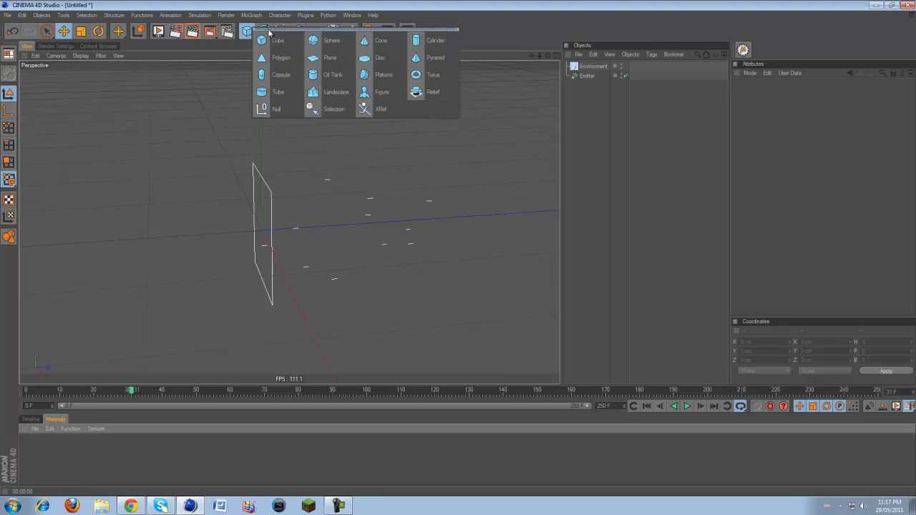
Step: Add a Sphere, parent it under the Emitter, and replay the animation from the start
{"action": "left_click", "coordinate": [332, 40]}
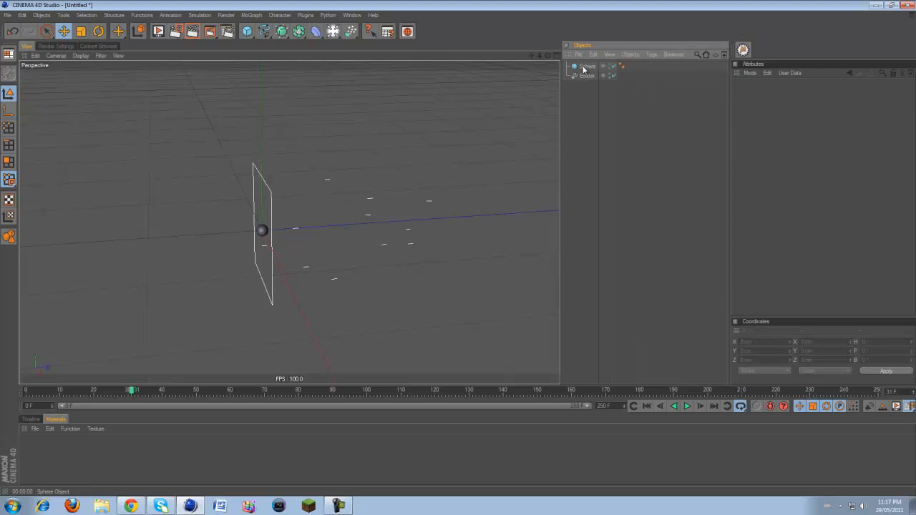
{"action": "left_click", "coordinate": [583, 65]}
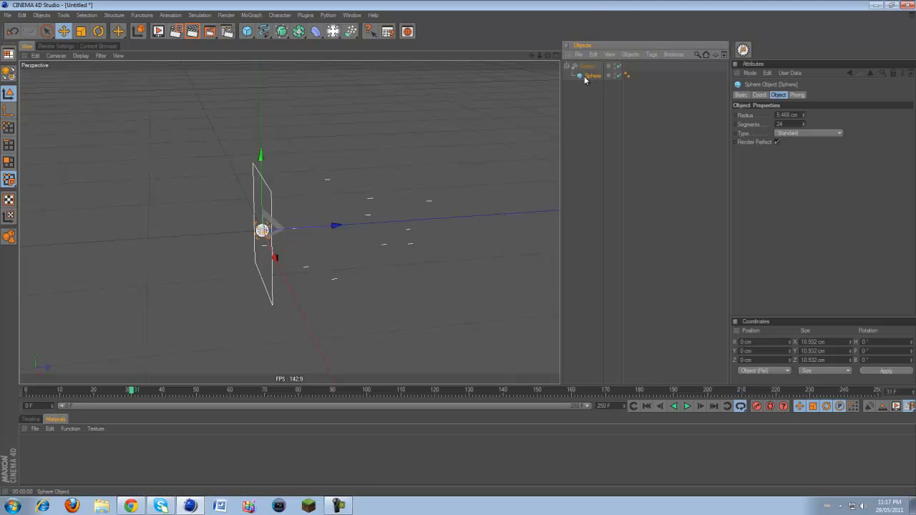
{"action": "left_click", "coordinate": [586, 66]}
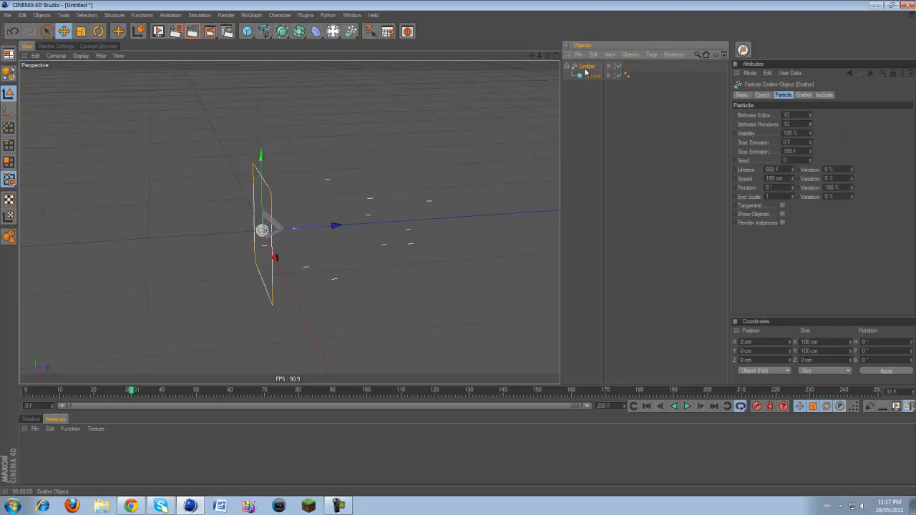
{"action": "left_click", "coordinate": [686, 406]}
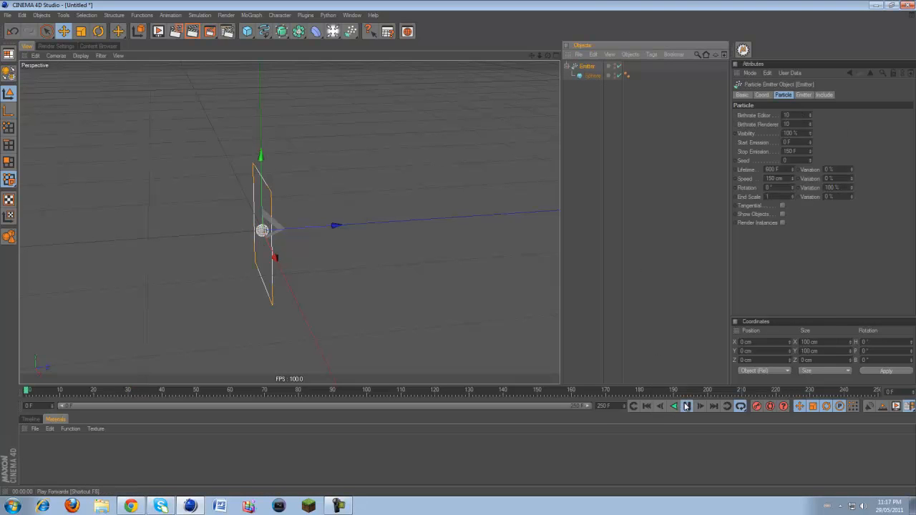
{"action": "left_click", "coordinate": [687, 405]}
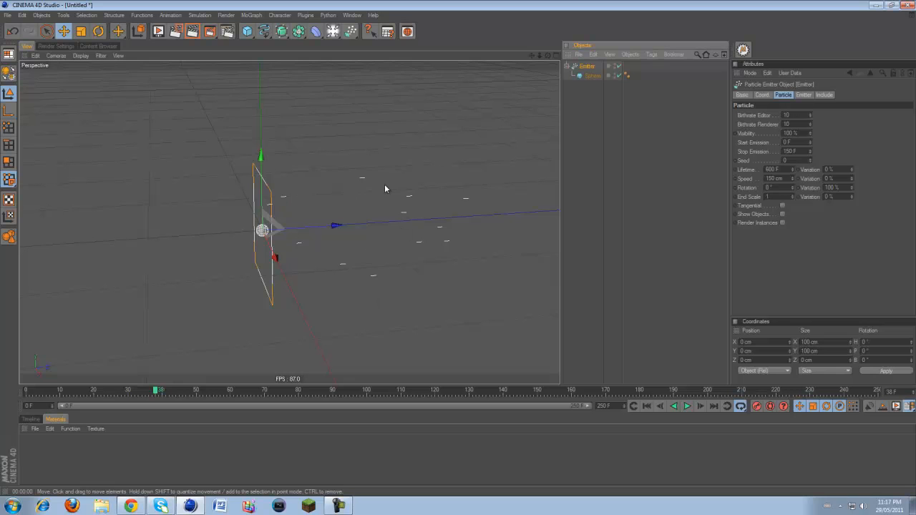
{"action": "mouse_move", "coordinate": [418, 246]}
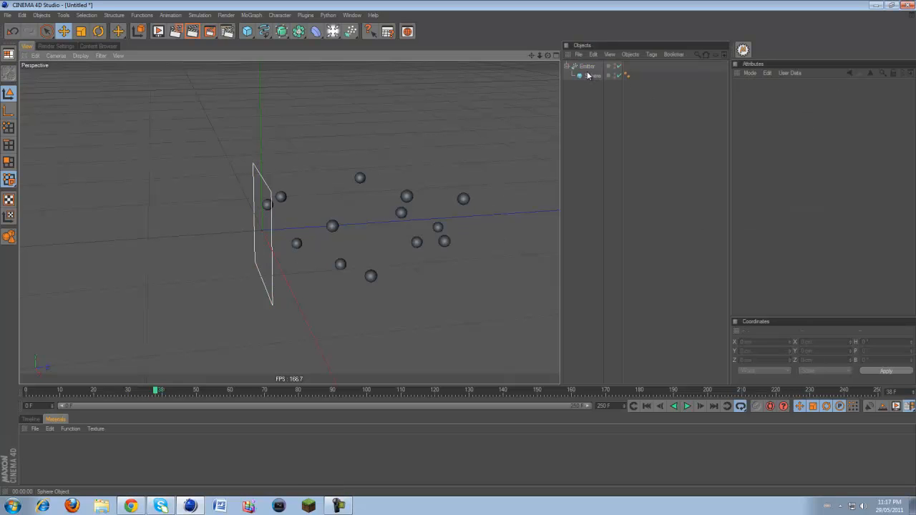
{"action": "left_click", "coordinate": [581, 65]}
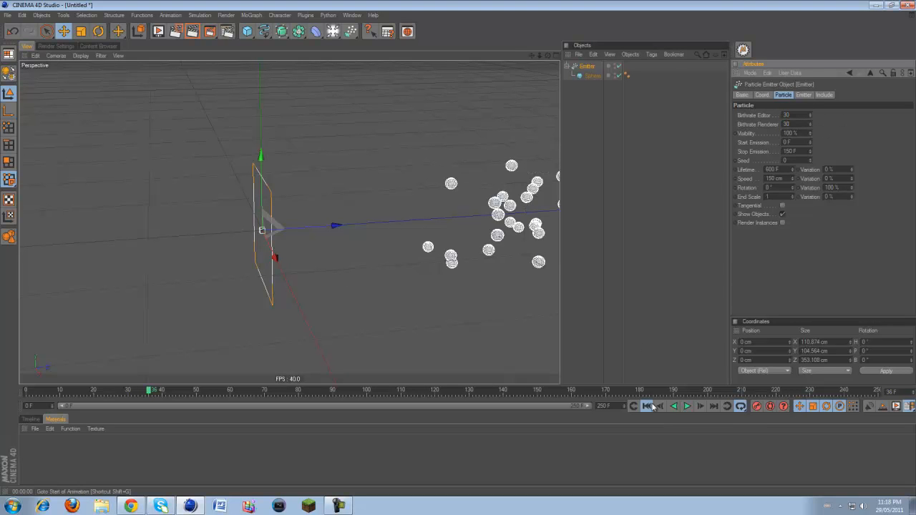
Step: Replay the animation from the start to see the denser stream of white spheres
{"action": "left_click", "coordinate": [686, 406]}
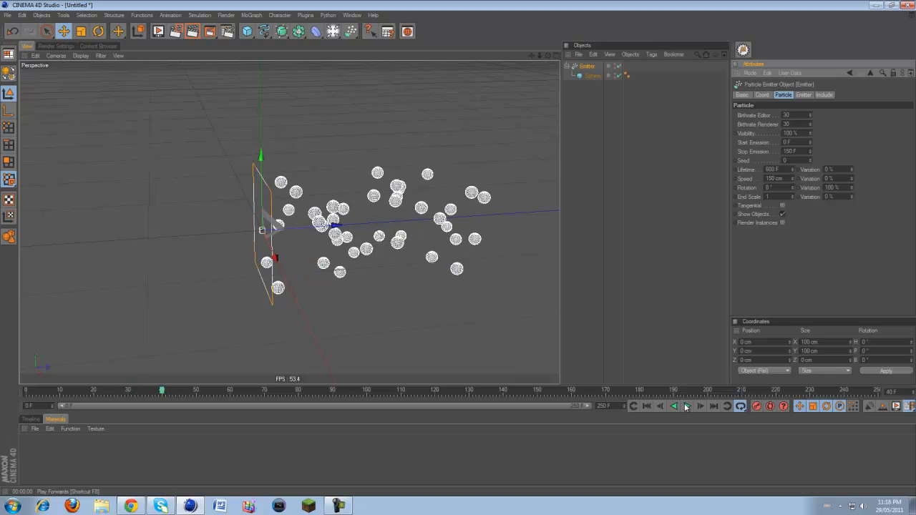
{"action": "left_click", "coordinate": [686, 407]}
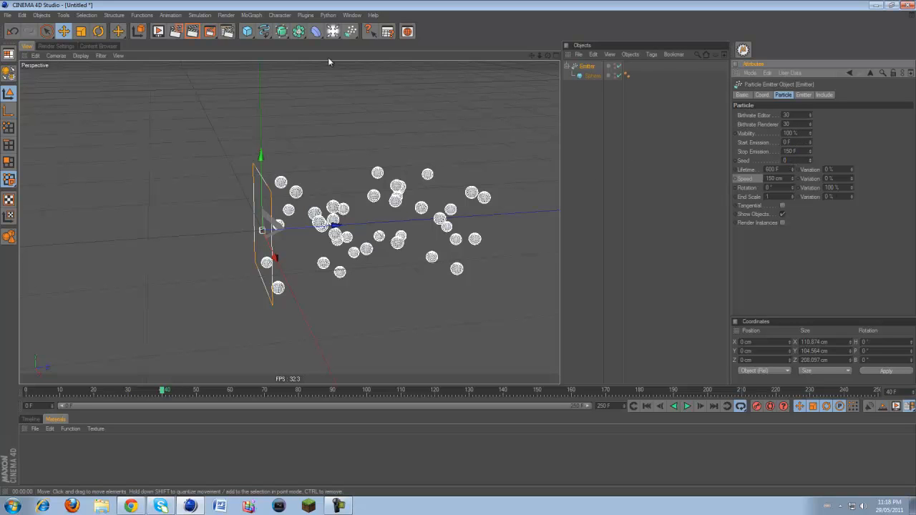
{"action": "left_click", "coordinate": [339, 32]}
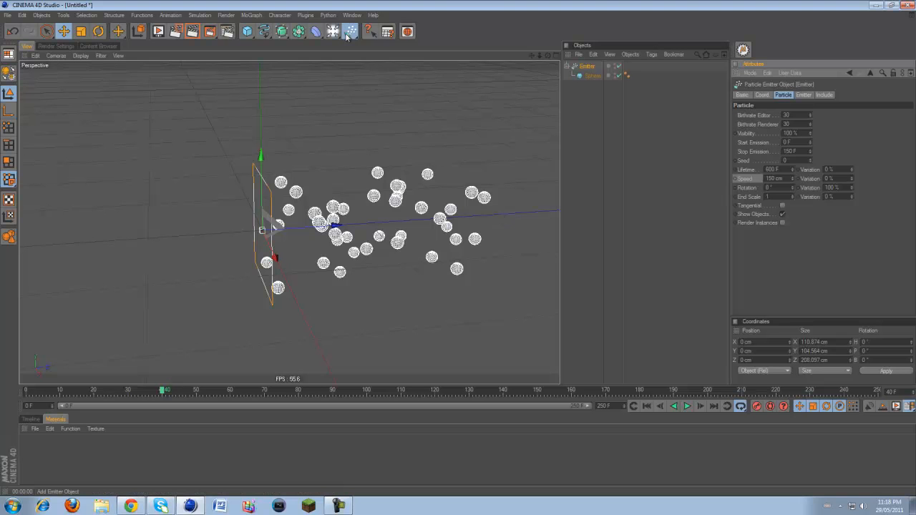
Step: Add an Attractor and replay the animation, testing its speed limit and lower strength
{"action": "left_click", "coordinate": [341, 32]}
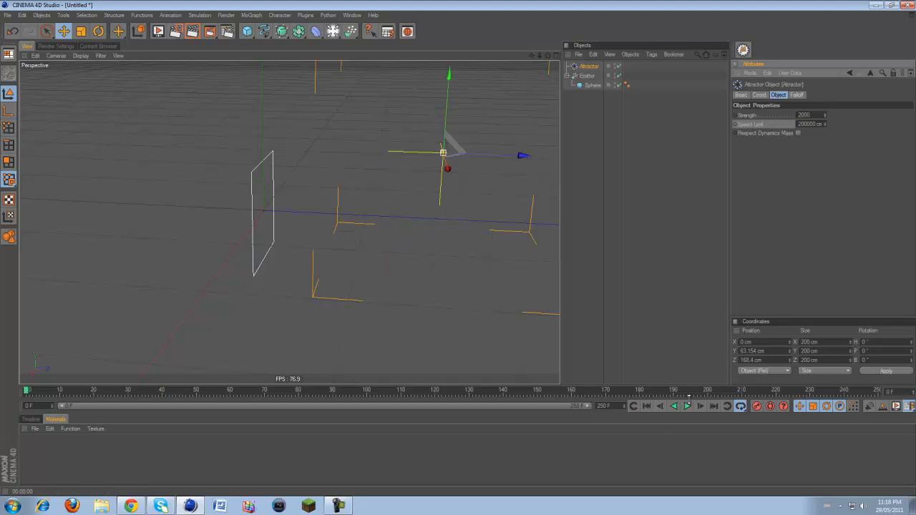
{"action": "left_click", "coordinate": [686, 405]}
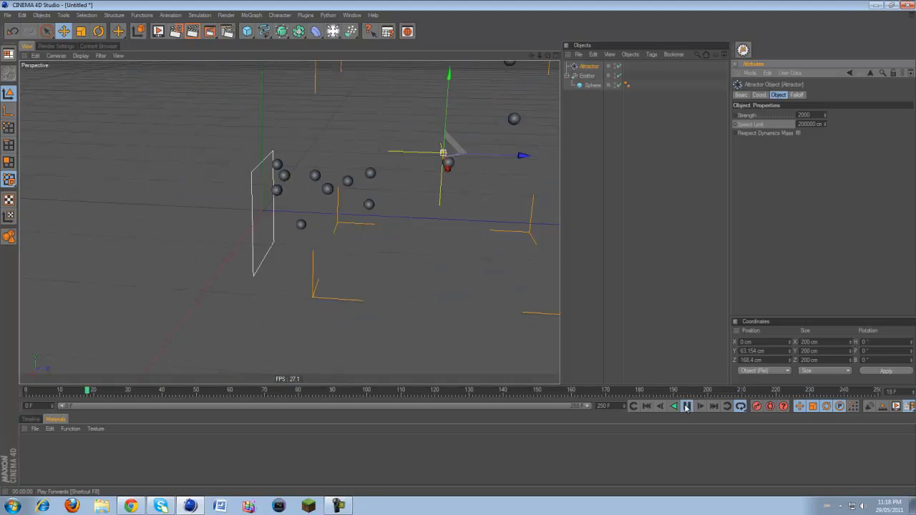
{"action": "left_click", "coordinate": [687, 405]}
{"action": "type", "text": "10"}
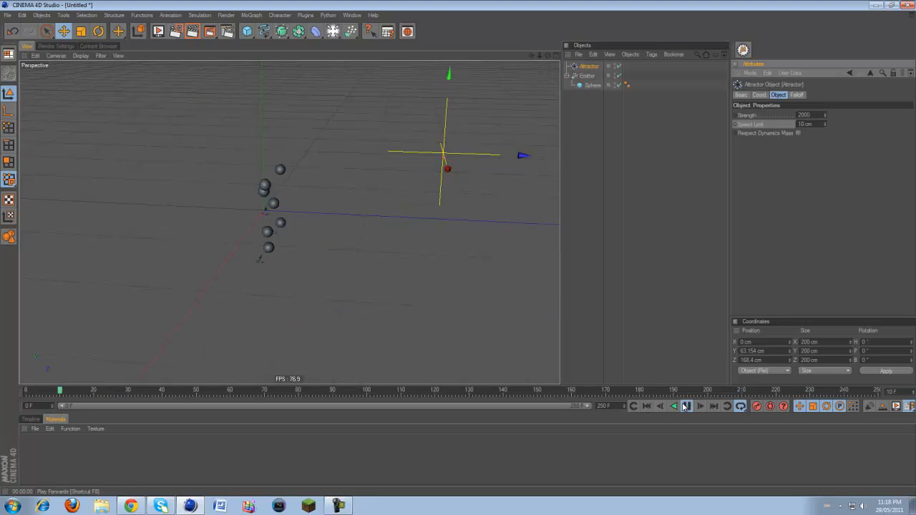
{"action": "left_click", "coordinate": [686, 406]}
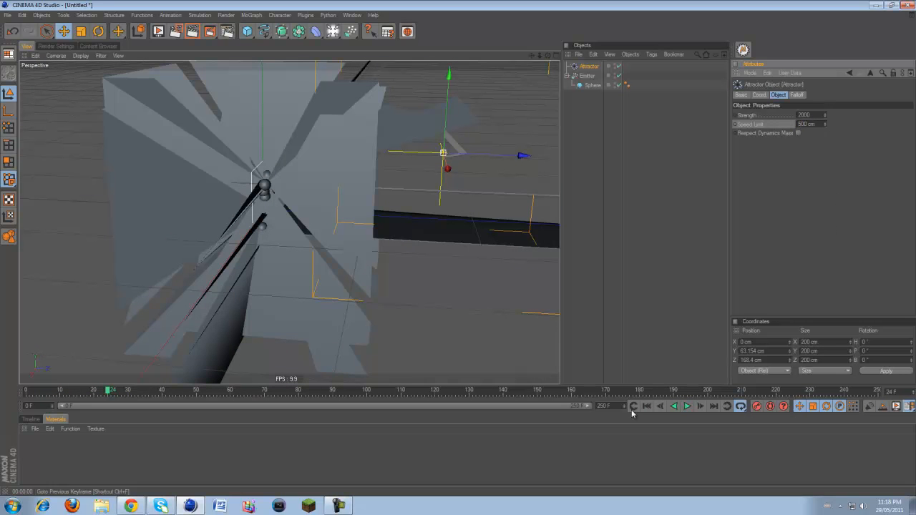
{"action": "left_click", "coordinate": [686, 406]}
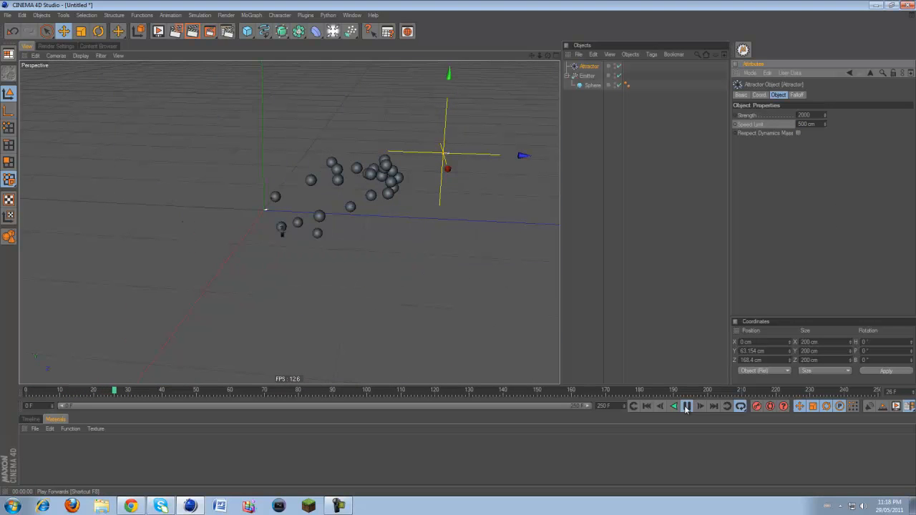
{"action": "left_click", "coordinate": [686, 407]}
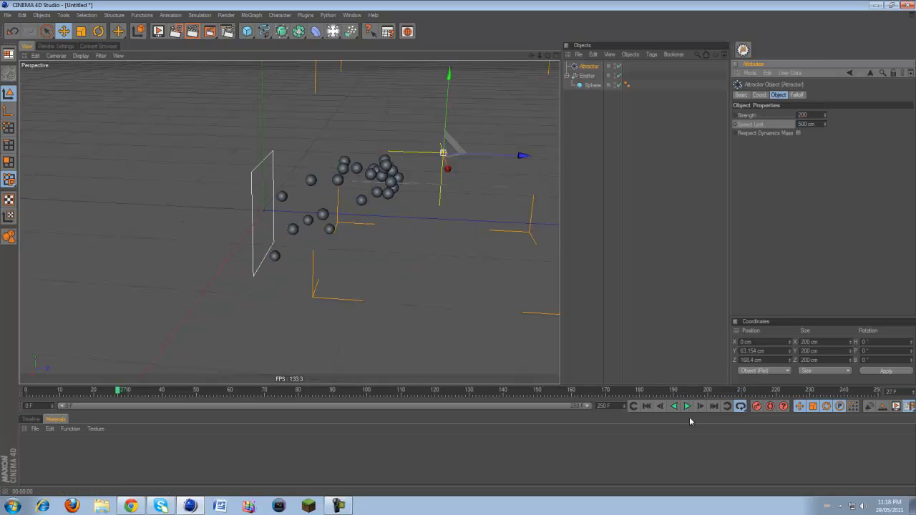
{"action": "left_click", "coordinate": [686, 406]}
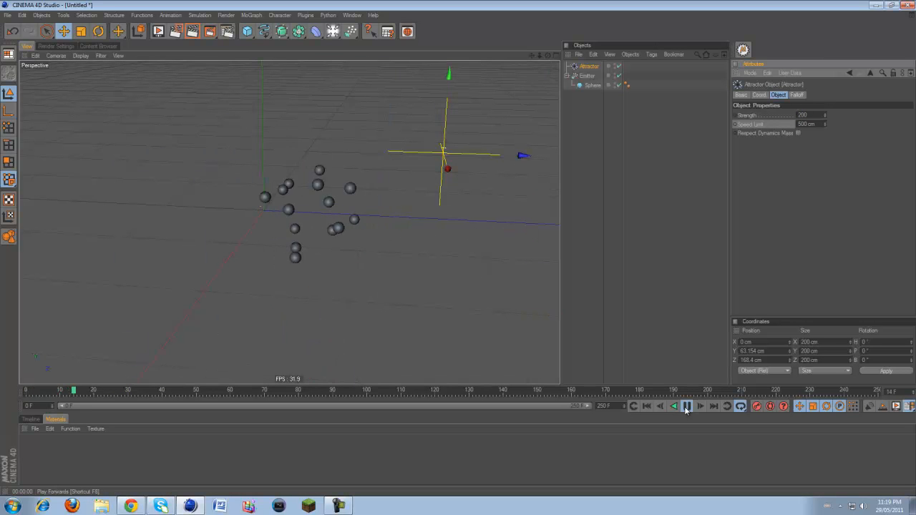
{"action": "left_click", "coordinate": [686, 405]}
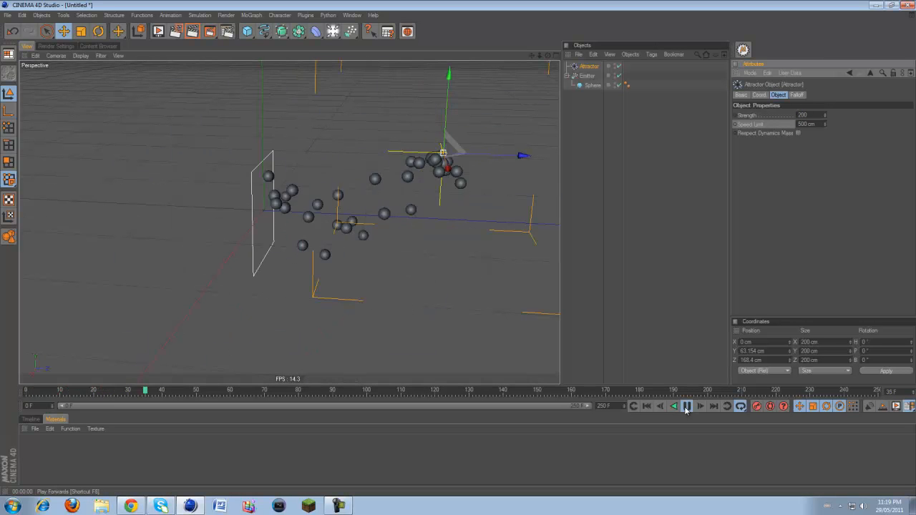
{"action": "left_click", "coordinate": [686, 406]}
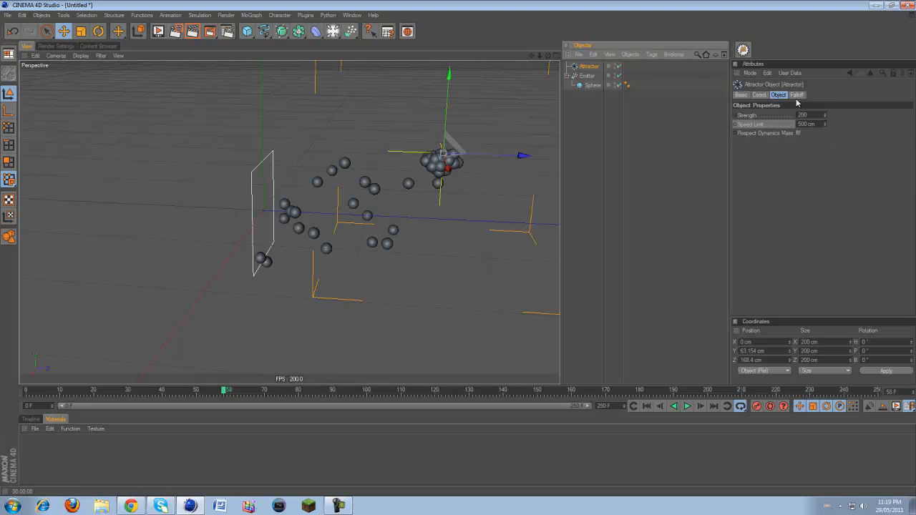
{"action": "mouse_move", "coordinate": [272, 99]}
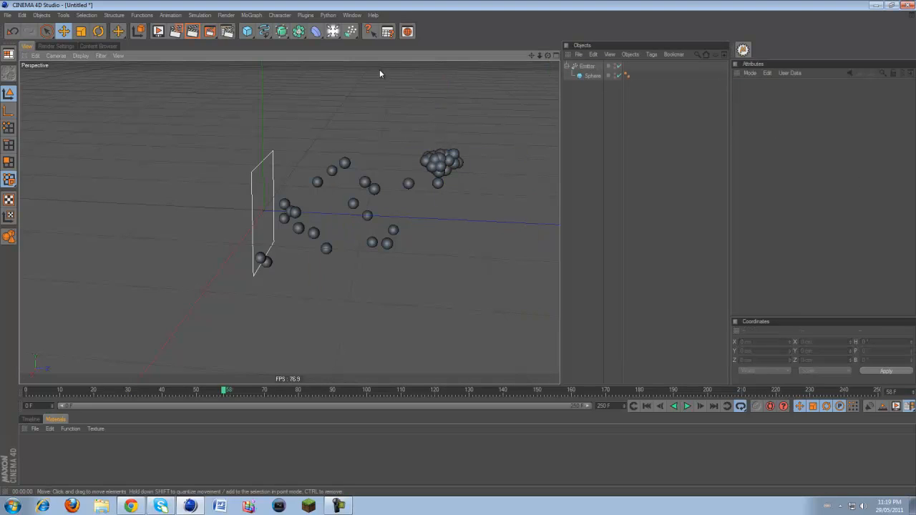
{"action": "left_click", "coordinate": [348, 31]}
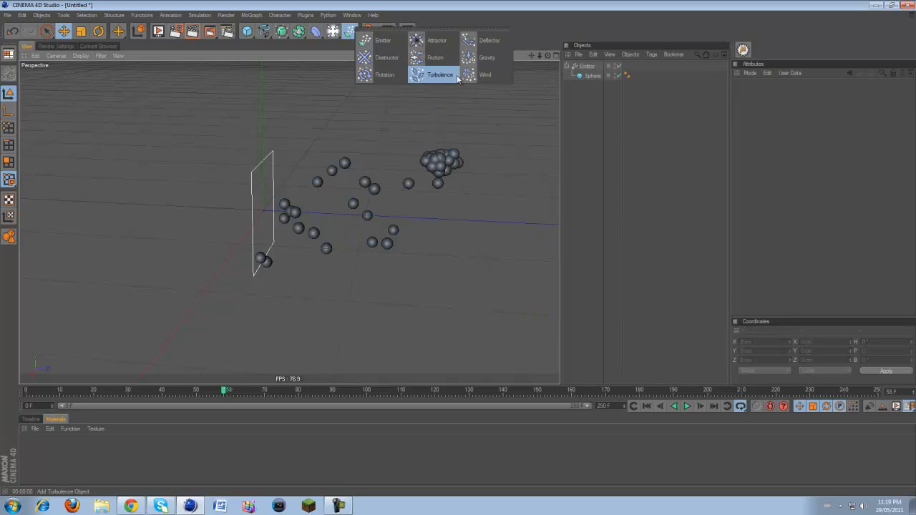
{"action": "left_click", "coordinate": [485, 74]}
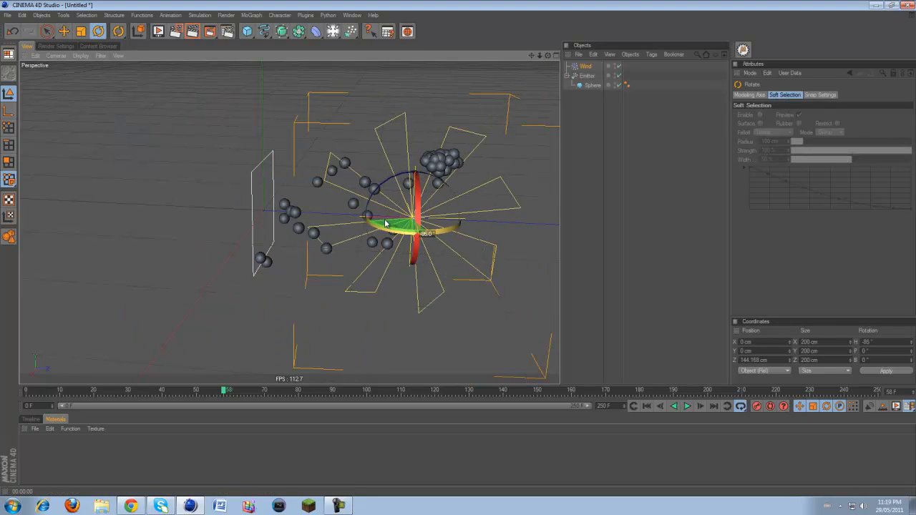
{"action": "left_click_drag", "start_coordinate": [386, 225], "coordinate": [375, 251]}
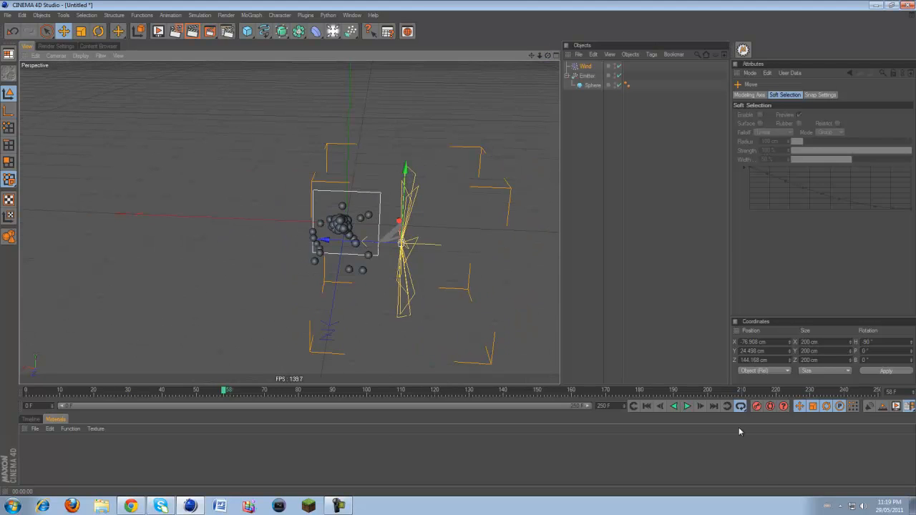
{"action": "left_click", "coordinate": [686, 406]}
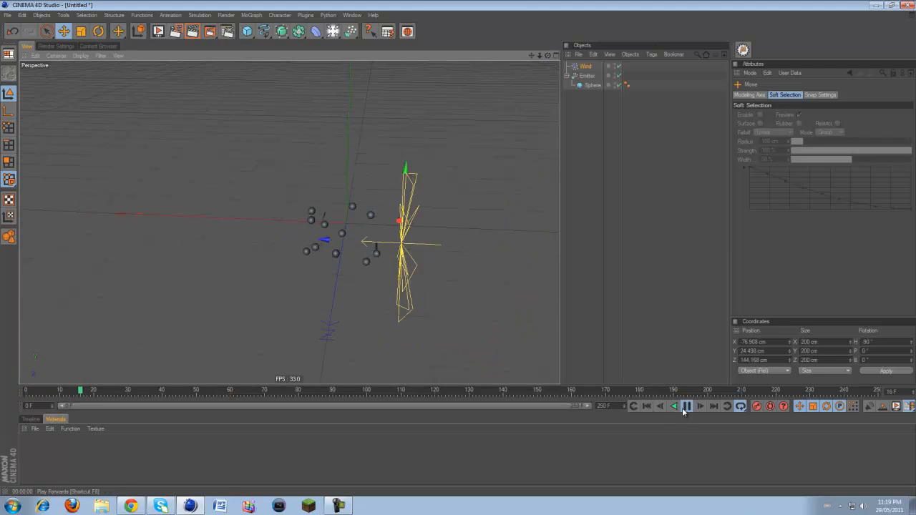
{"action": "left_click", "coordinate": [673, 406]}
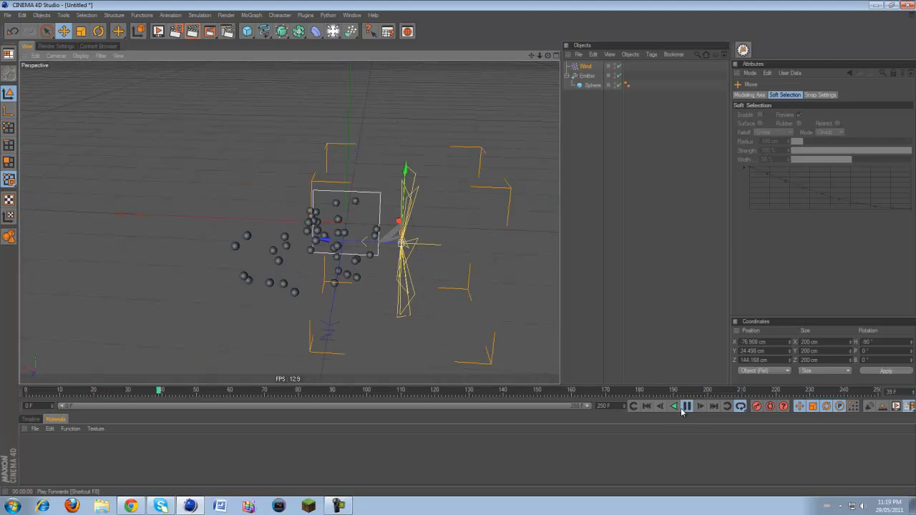
{"action": "left_click", "coordinate": [687, 406]}
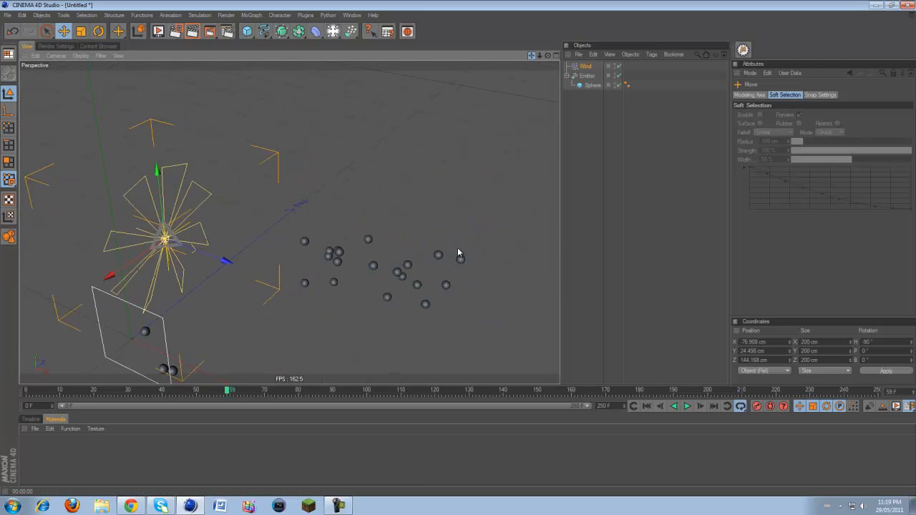
{"action": "left_click", "coordinate": [583, 65]}
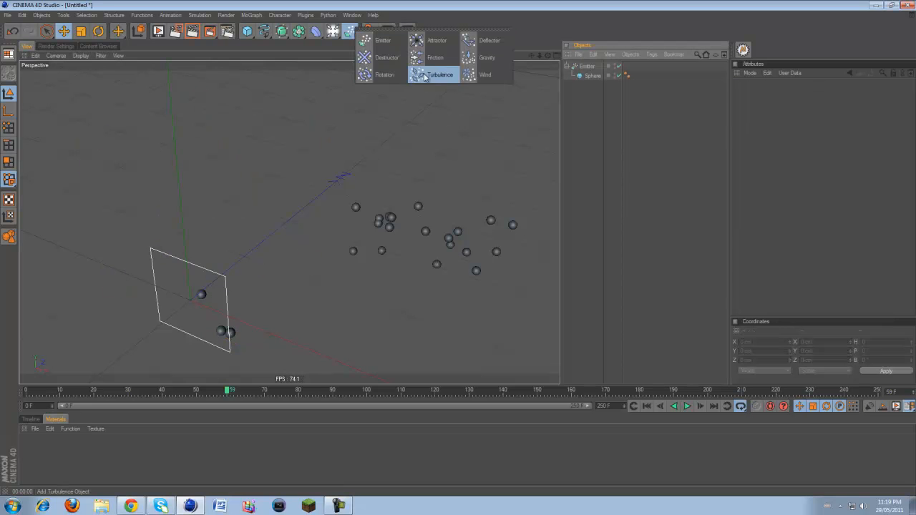
{"action": "left_click", "coordinate": [437, 75]}
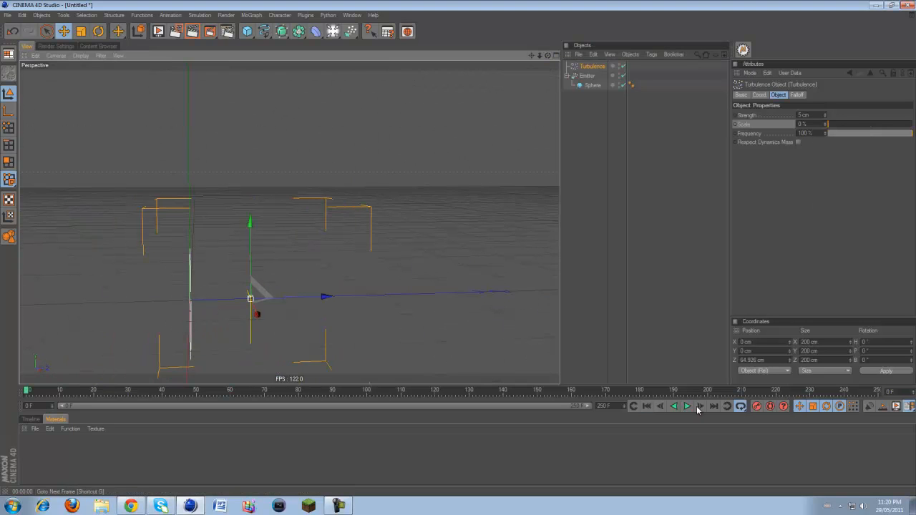
{"action": "left_click", "coordinate": [686, 406]}
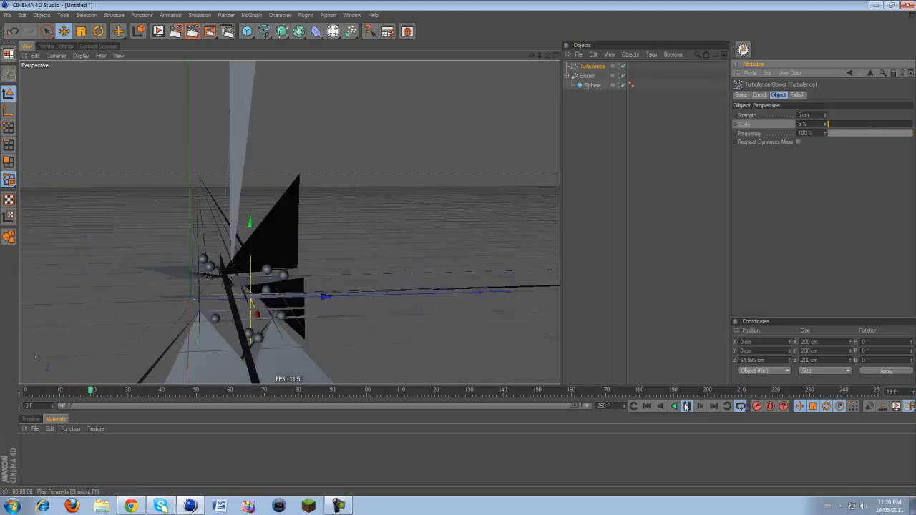
{"action": "left_click", "coordinate": [686, 406]}
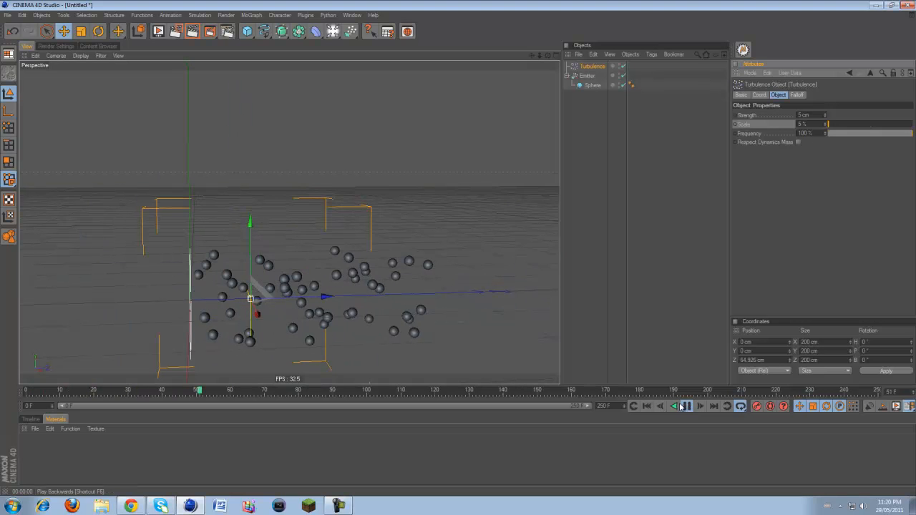
{"action": "left_click", "coordinate": [684, 406]}
{"action": "type", "text": "50"}
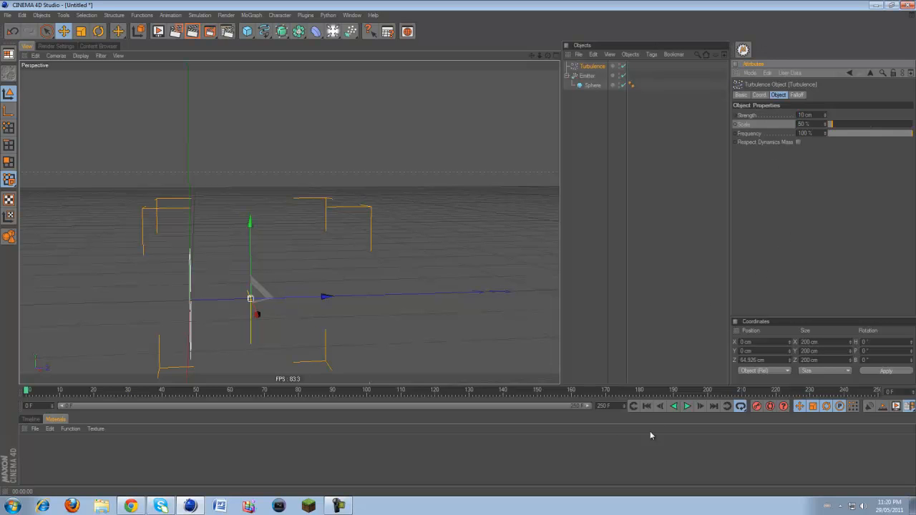
{"action": "left_click", "coordinate": [686, 406]}
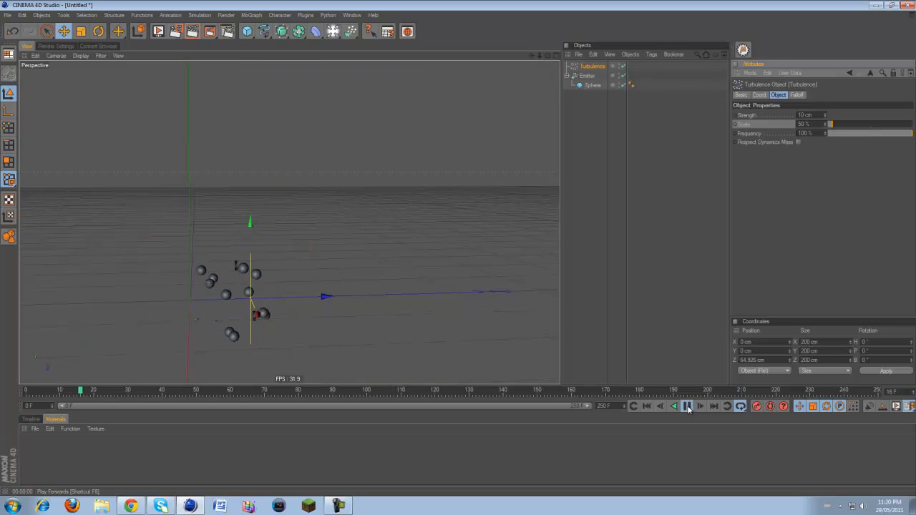
{"action": "left_click", "coordinate": [687, 406]}
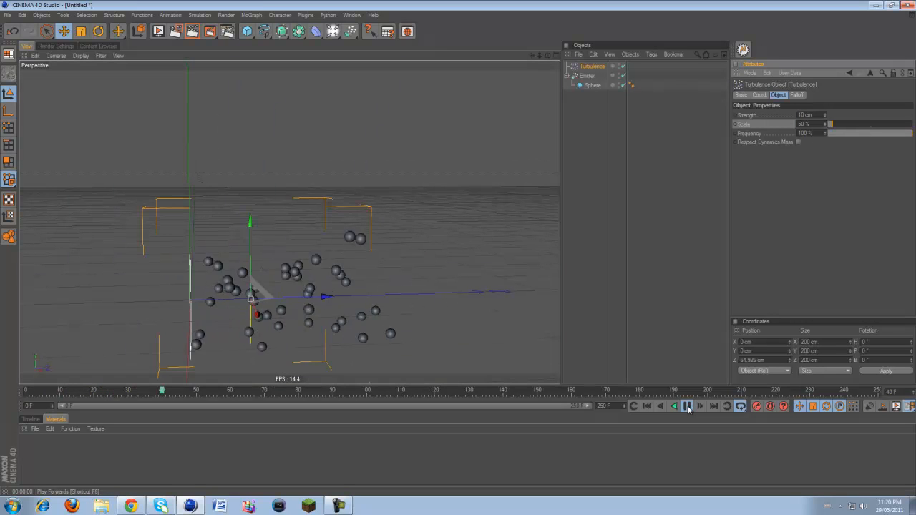
{"action": "left_click", "coordinate": [687, 406]}
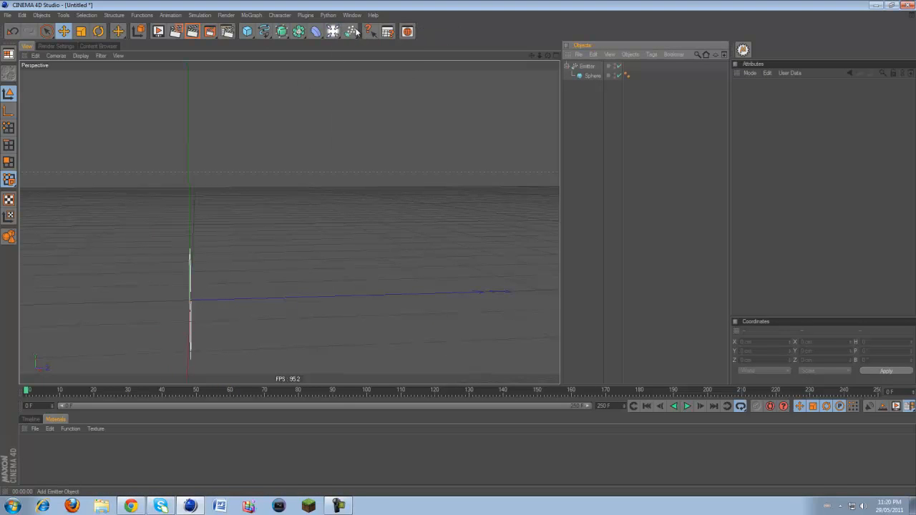
Step: Add a Destructor modifier and play the animation to test it
{"action": "left_click", "coordinate": [330, 33]}
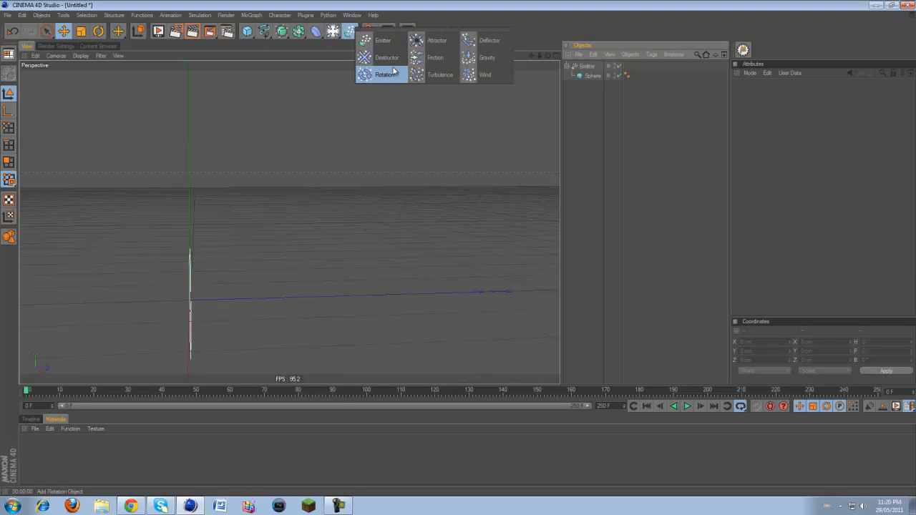
{"action": "mouse_move", "coordinate": [390, 58]}
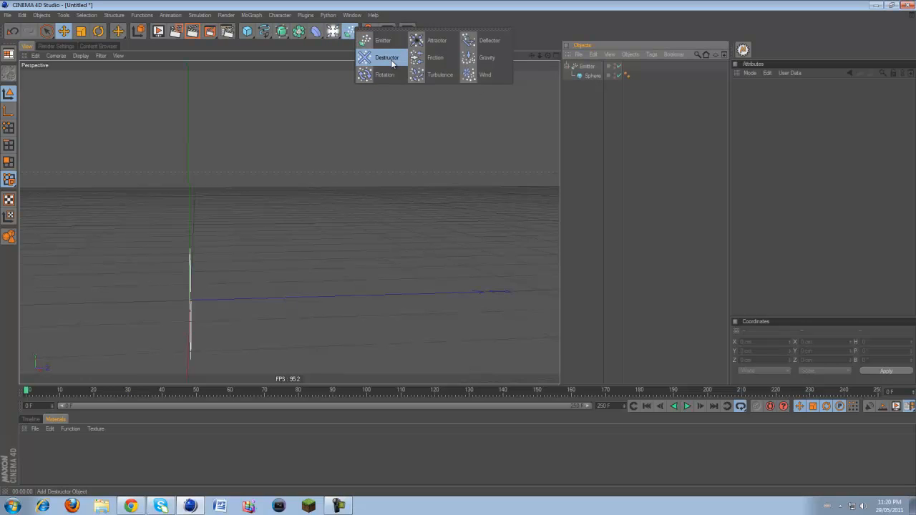
{"action": "left_click", "coordinate": [385, 56]}
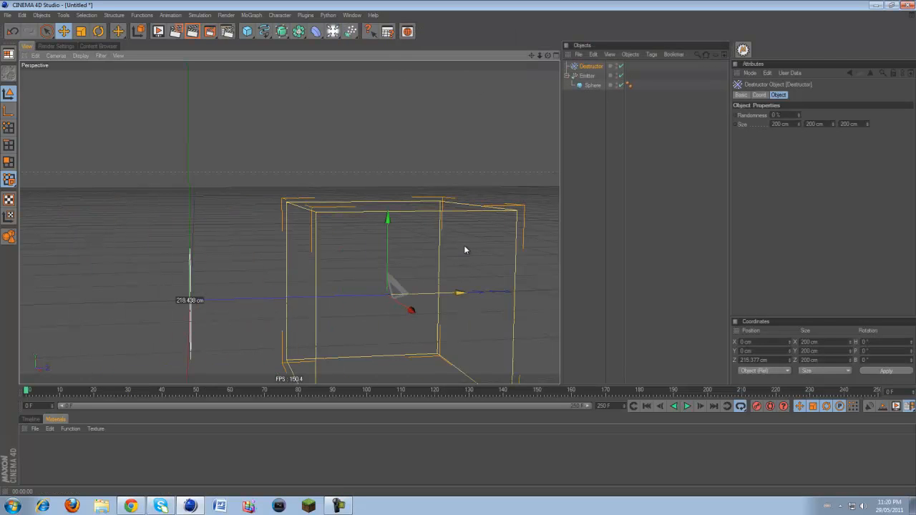
{"action": "left_click", "coordinate": [700, 407]}
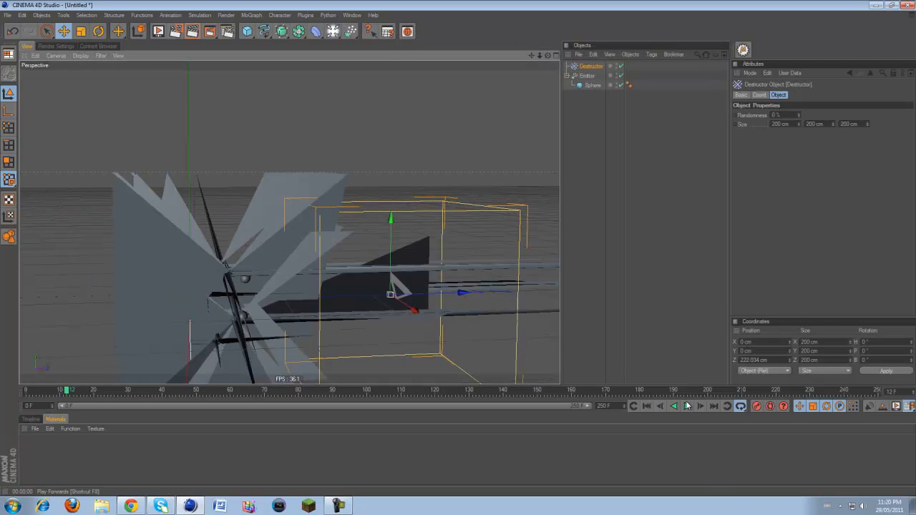
{"action": "left_click", "coordinate": [686, 405]}
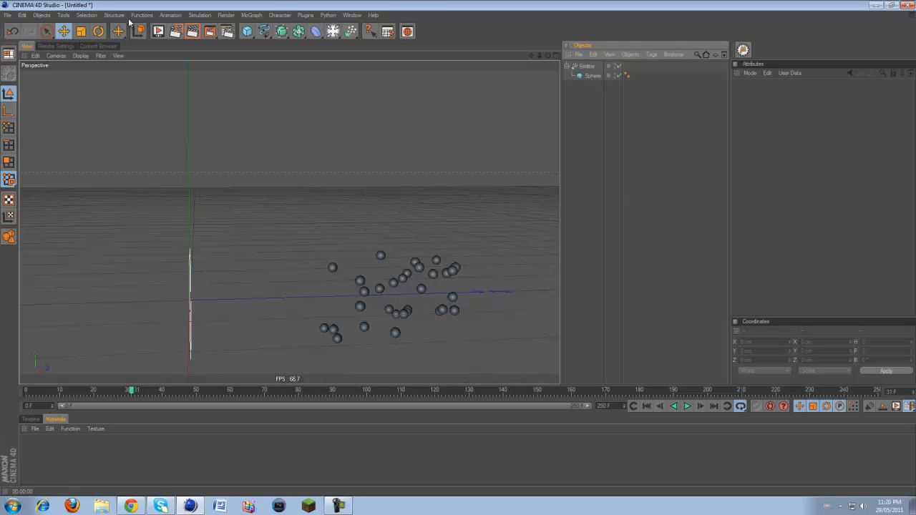
Step: Add a Deflector modifier and play the animation to watch spheres bounce
{"action": "left_click", "coordinate": [348, 31]}
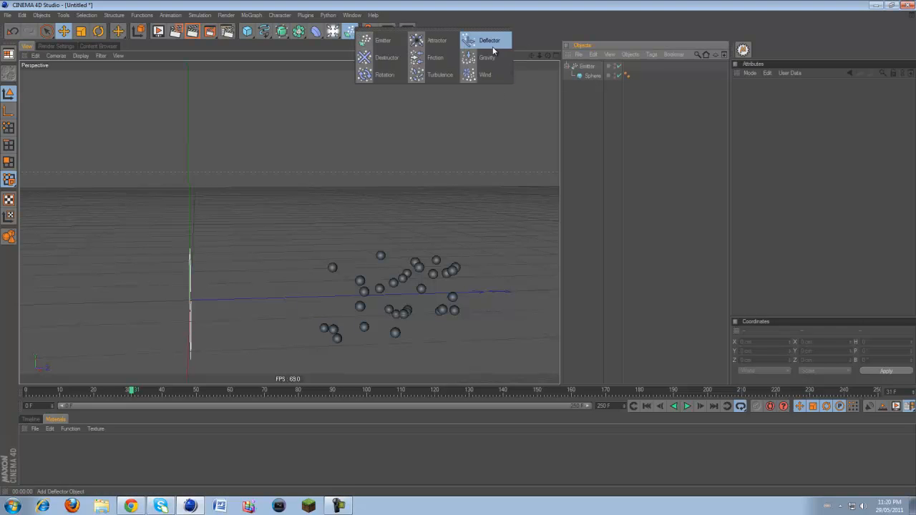
{"action": "left_click", "coordinate": [487, 38]}
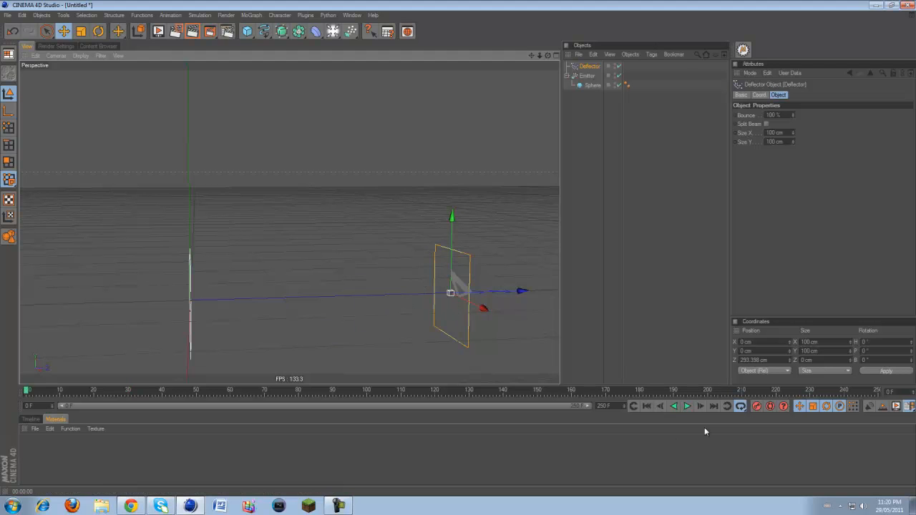
{"action": "left_click", "coordinate": [686, 406]}
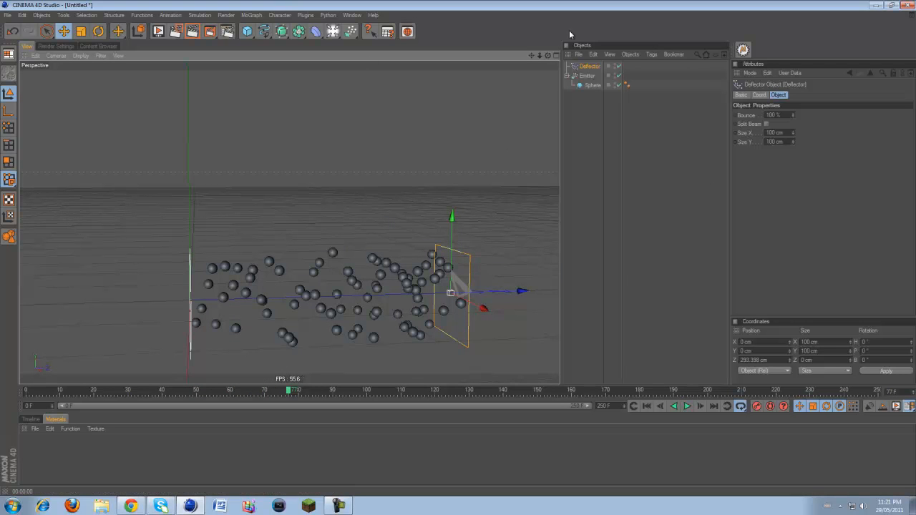
Step: Add a Gravity modifier and play the animation to watch the spheres fall
{"action": "left_click", "coordinate": [347, 31]}
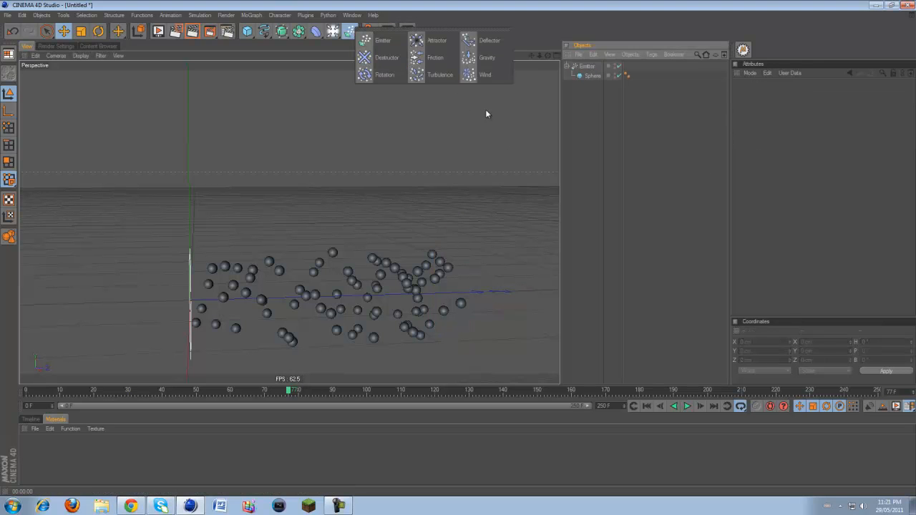
{"action": "left_click", "coordinate": [488, 57]}
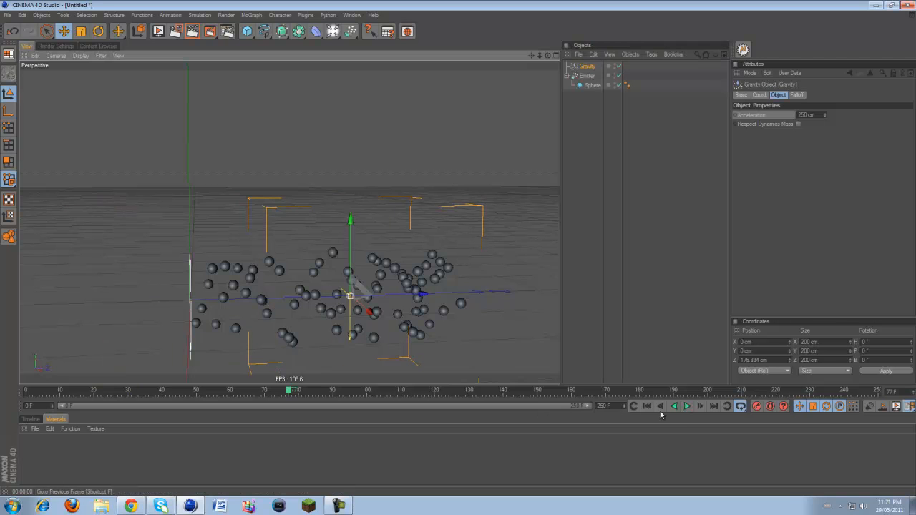
{"action": "left_click", "coordinate": [686, 405]}
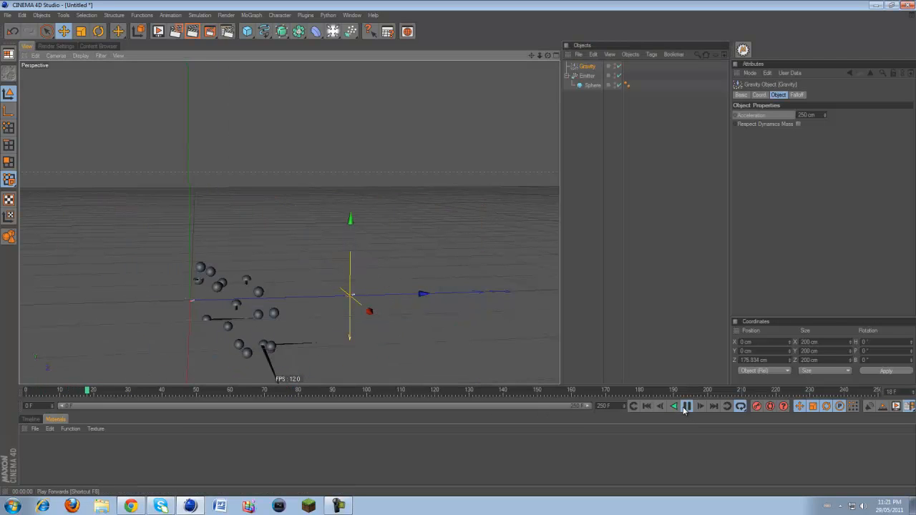
{"action": "left_click", "coordinate": [686, 406]}
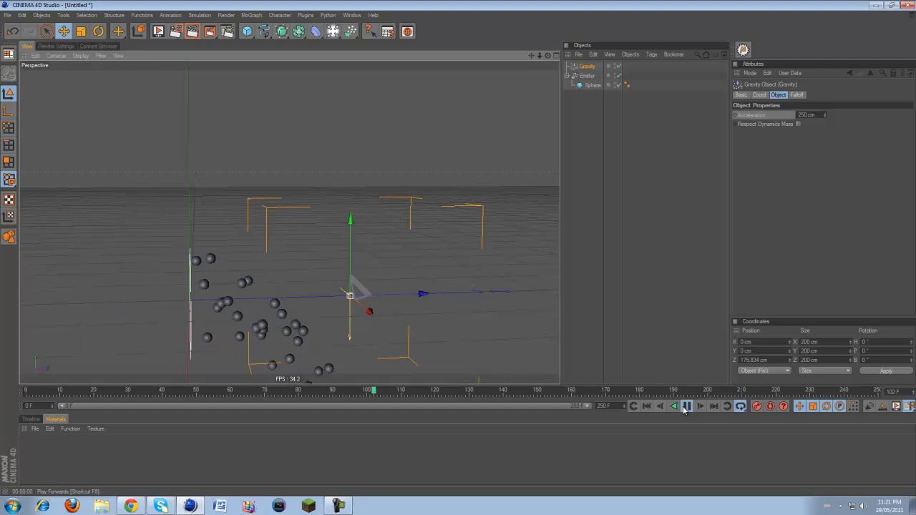
{"action": "left_click", "coordinate": [686, 405]}
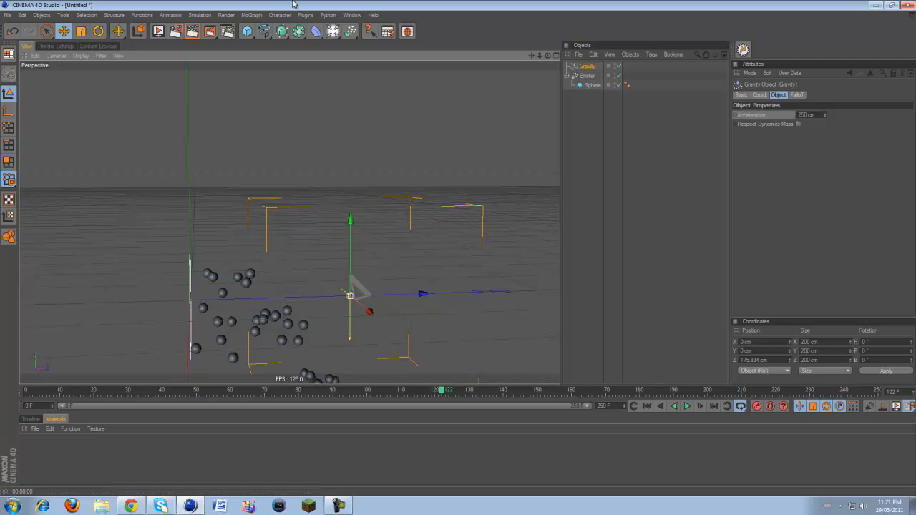
Step: Add a Friction modifier beside the Emitter and select it
{"action": "left_click", "coordinate": [348, 31]}
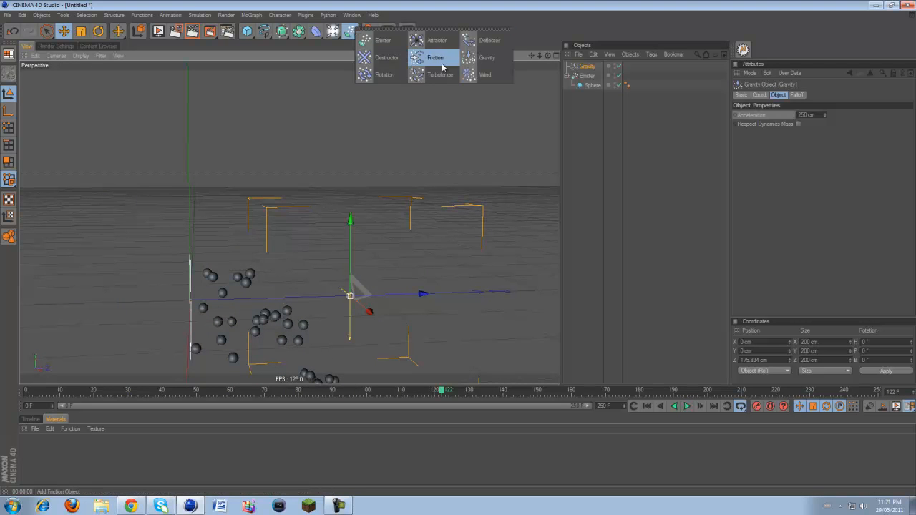
{"action": "mouse_move", "coordinate": [441, 69]}
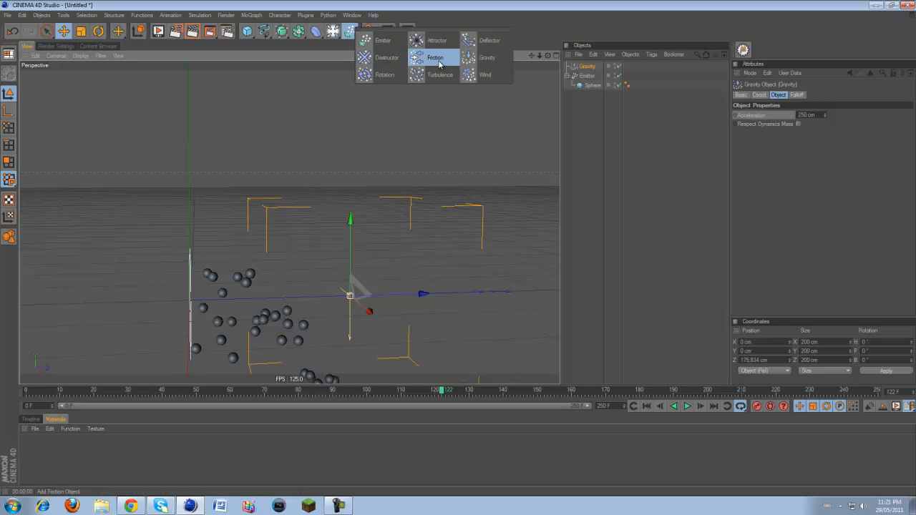
{"action": "left_click", "coordinate": [436, 58]}
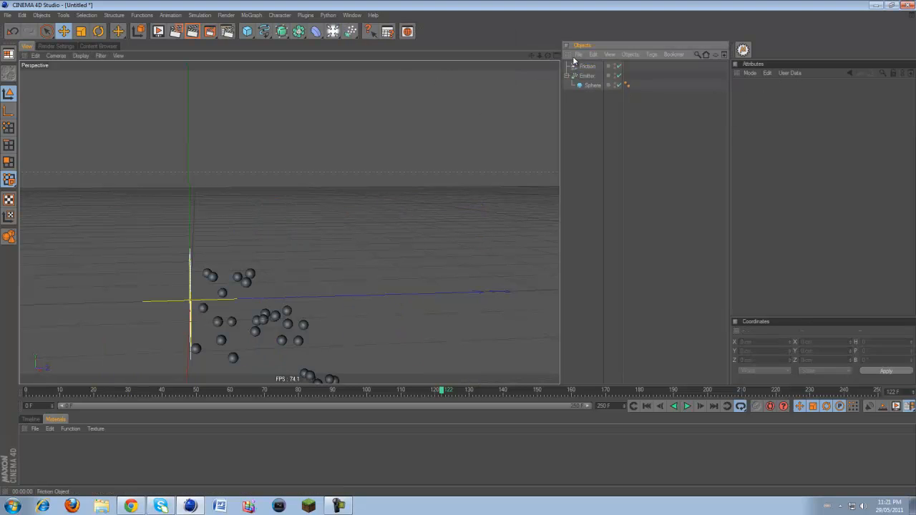
{"action": "left_click", "coordinate": [584, 66]}
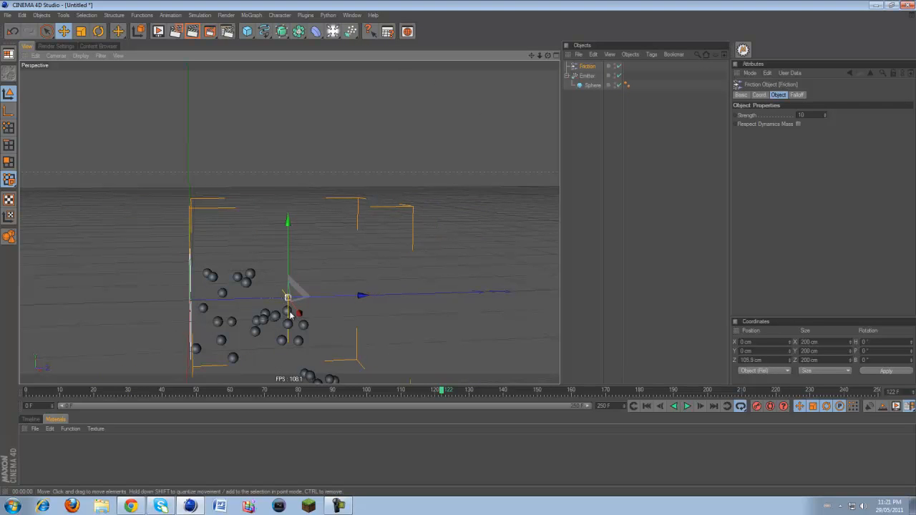
Step: Play and rewind the animation to preview spheres slowed by friction
{"action": "left_click", "coordinate": [685, 405]}
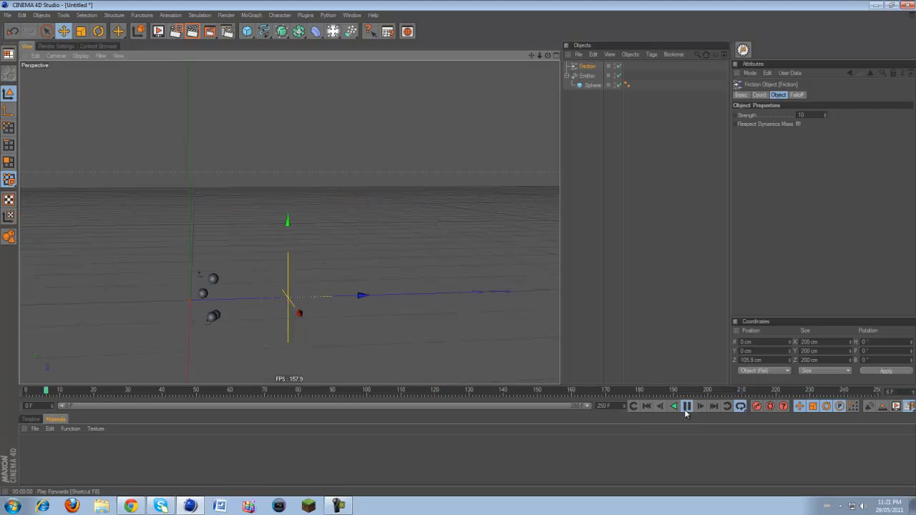
{"action": "left_click", "coordinate": [686, 406]}
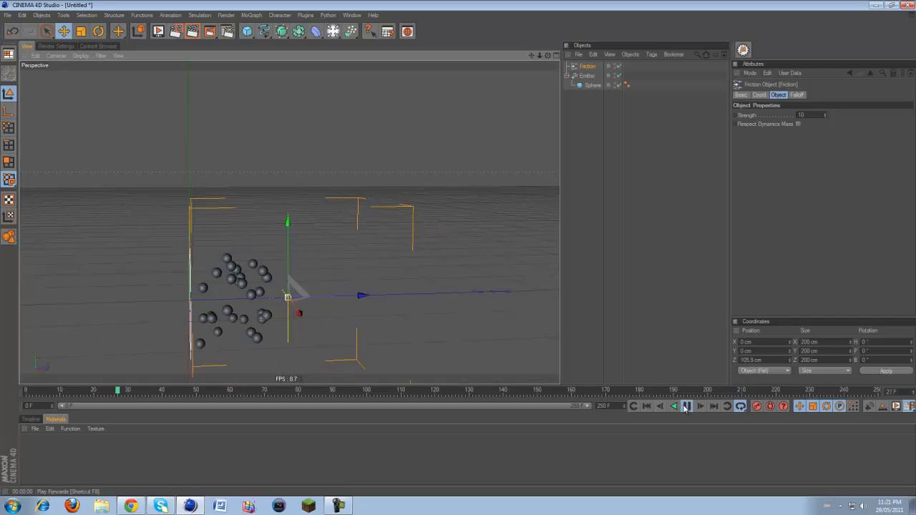
{"action": "left_click", "coordinate": [685, 406]}
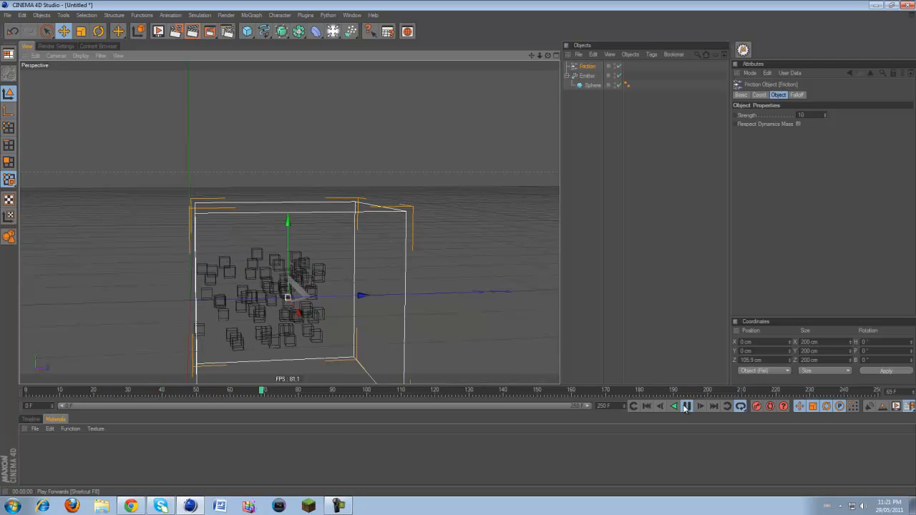
{"action": "left_click", "coordinate": [686, 406]}
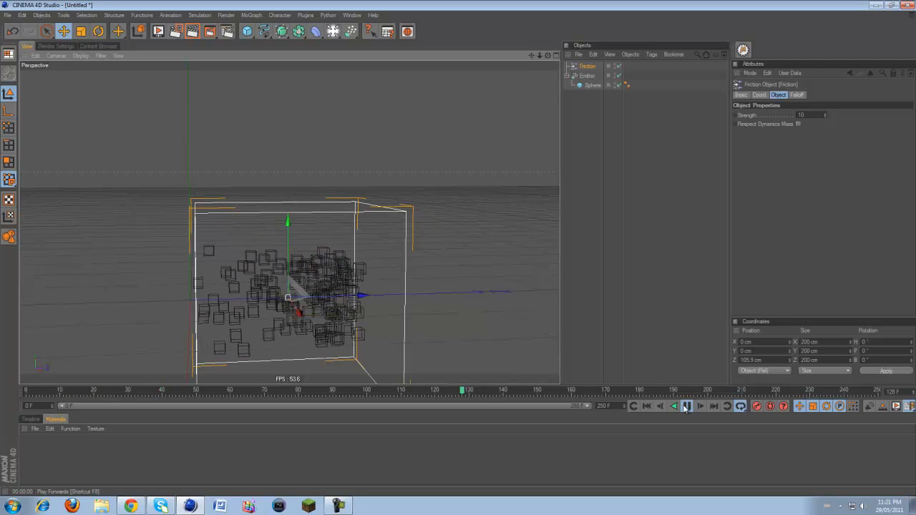
{"action": "left_click", "coordinate": [685, 406]}
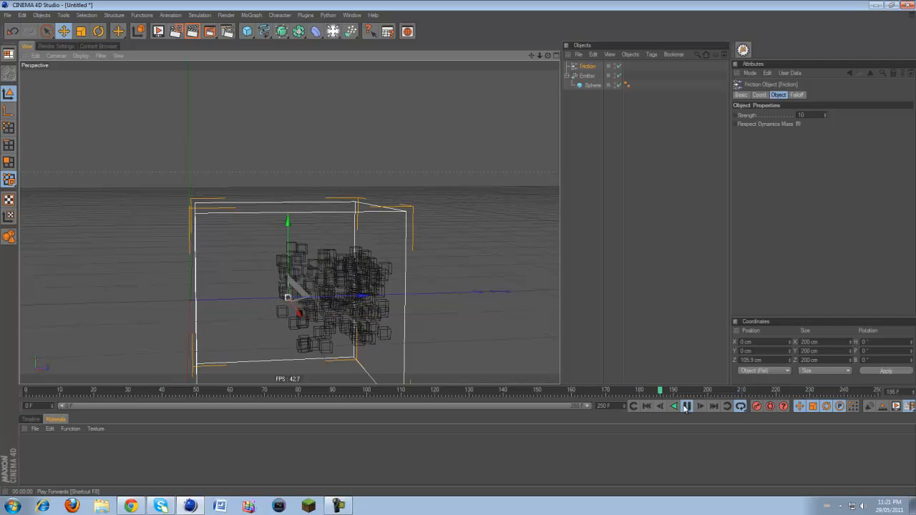
{"action": "left_click", "coordinate": [686, 405]}
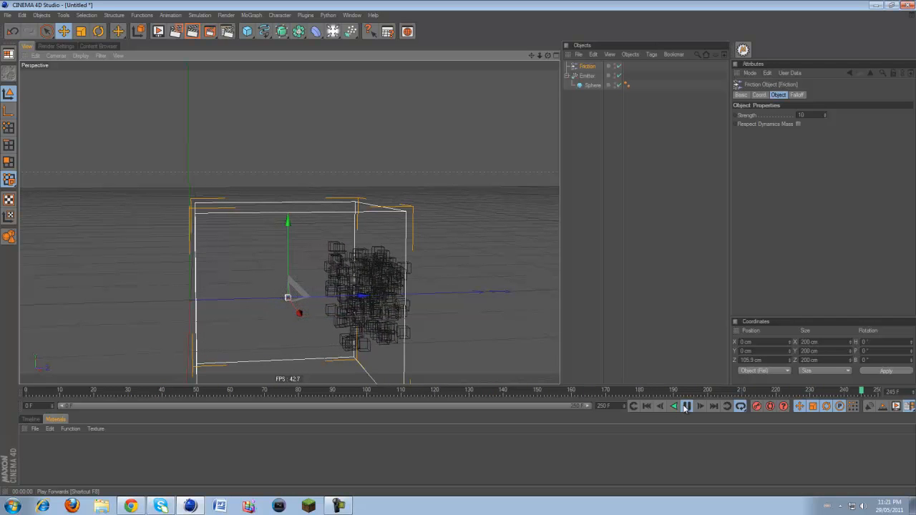
{"action": "left_click", "coordinate": [685, 406]}
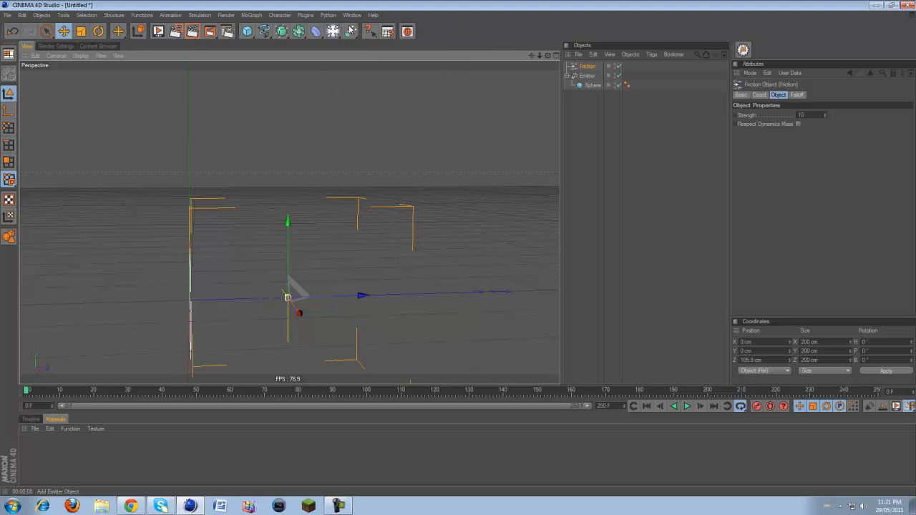
Step: Delete the Friction, Emitter and Sphere objects, then switch to the web browser
{"action": "left_click", "coordinate": [342, 31]}
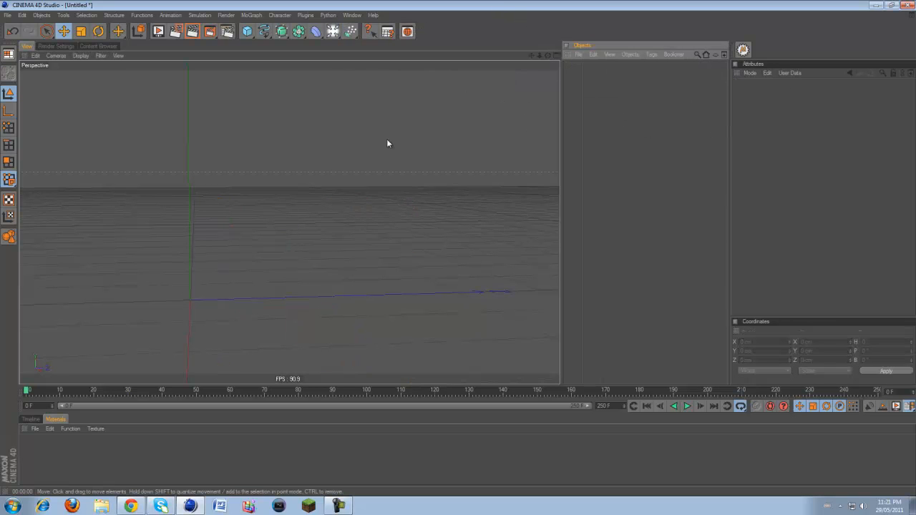
{"action": "mouse_move", "coordinate": [385, 209]}
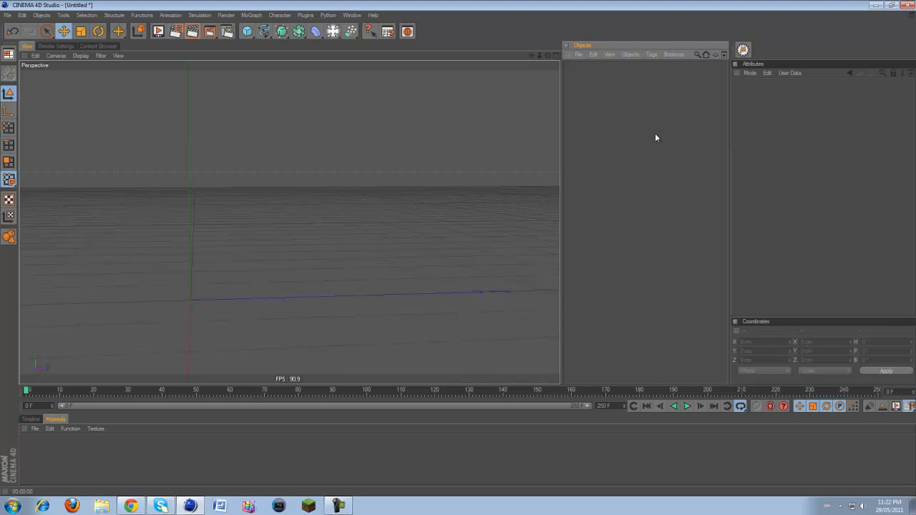
{"action": "mouse_move", "coordinate": [606, 87]}
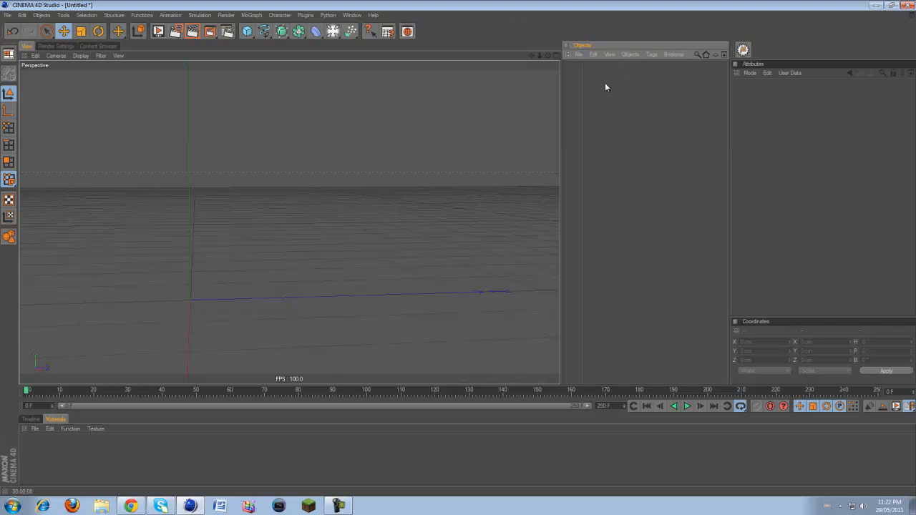
{"action": "left_click", "coordinate": [336, 505]}
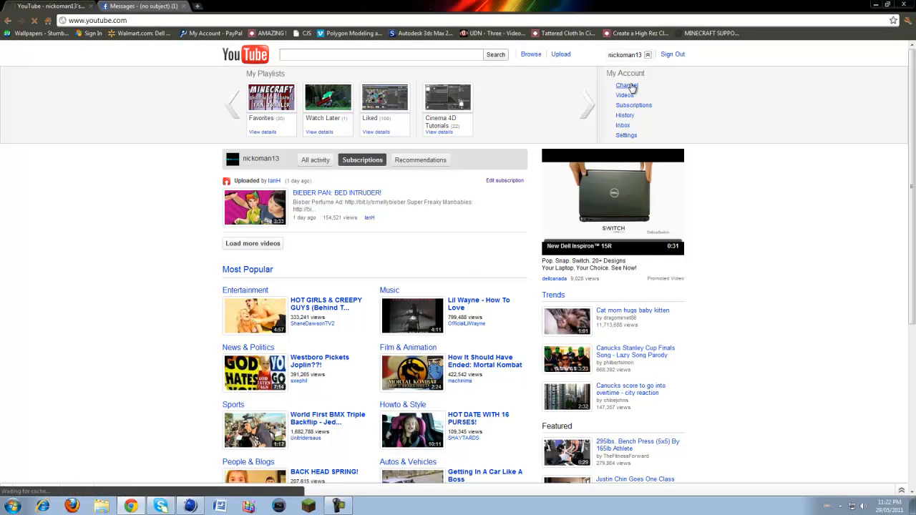
Step: Open the Cinema 4D Tuts and tips channel page and scroll to its Profile and Channel Comments
{"action": "left_click", "coordinate": [624, 86]}
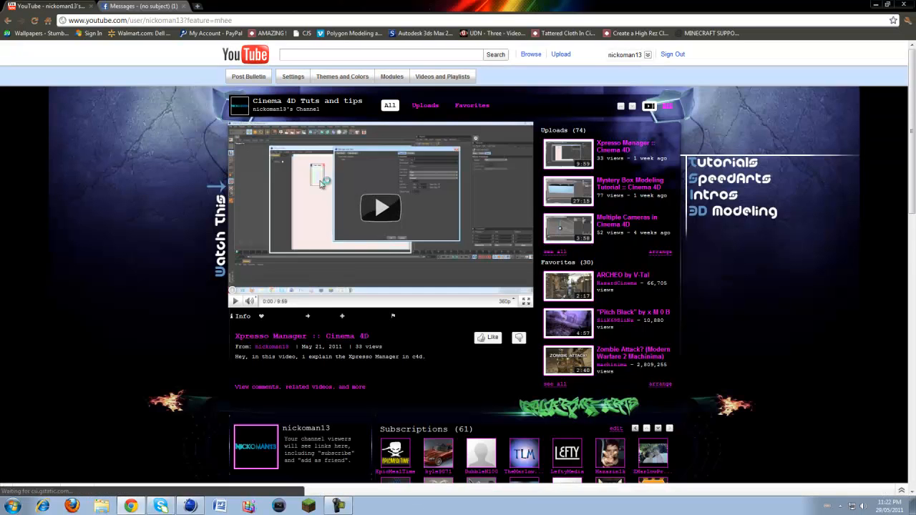
{"action": "scroll", "scroll_direction": "down", "scroll_amount": 3}
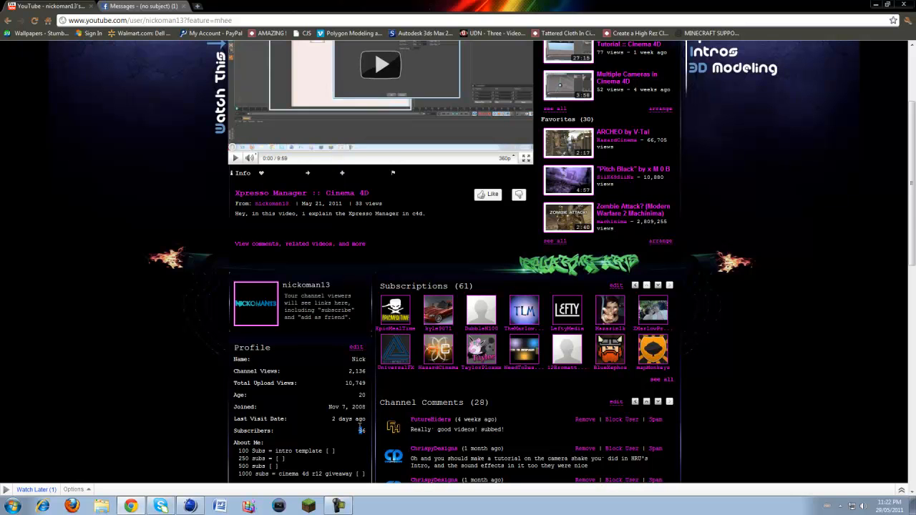
{"action": "scroll", "scroll_direction": "down", "scroll_amount": 3}
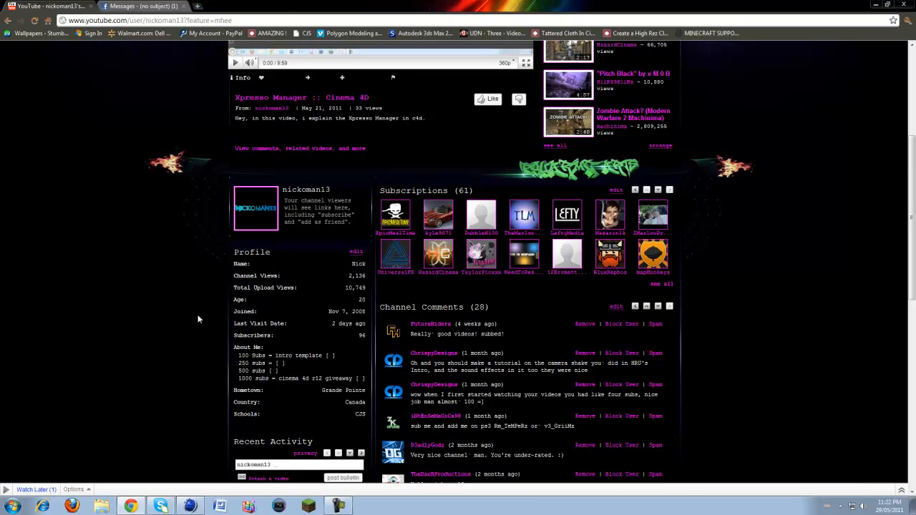
{"action": "mouse_move", "coordinate": [513, 329]}
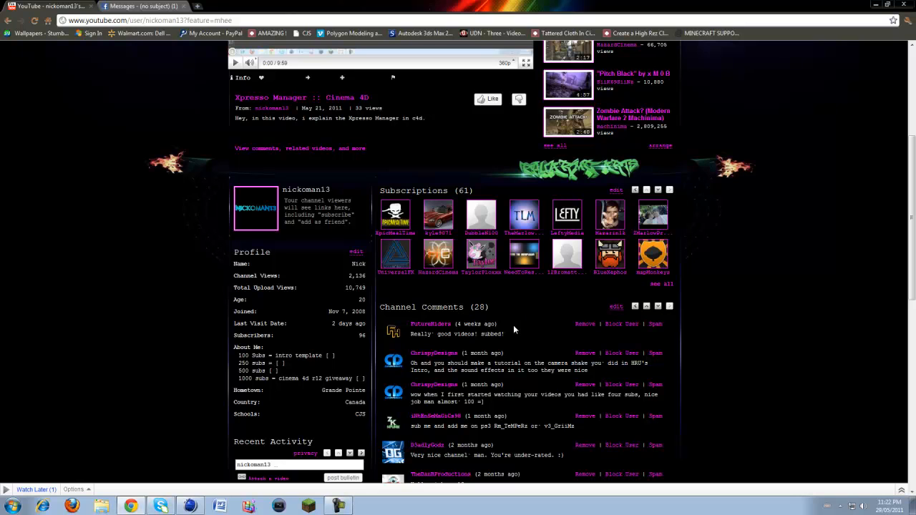
{"action": "left_click_drag", "start_coordinate": [236, 252], "coordinate": [287, 365]}
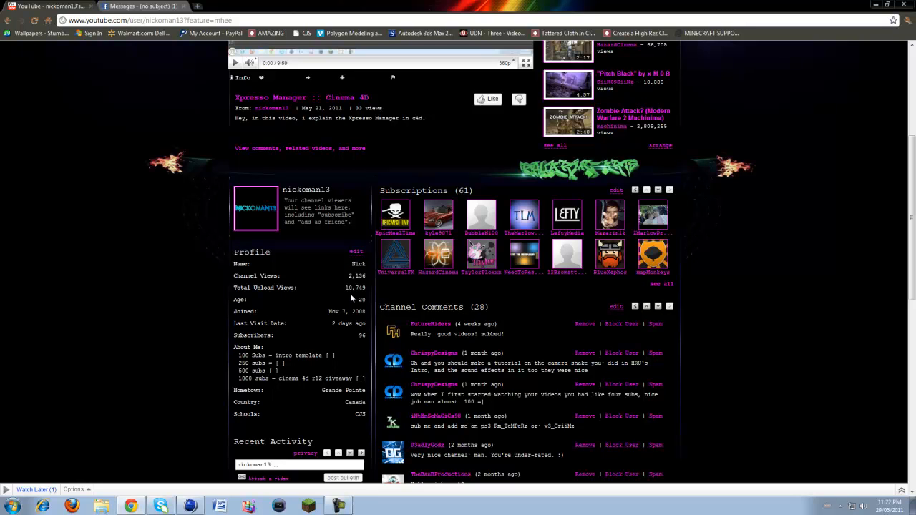
{"action": "mouse_move", "coordinate": [330, 311]}
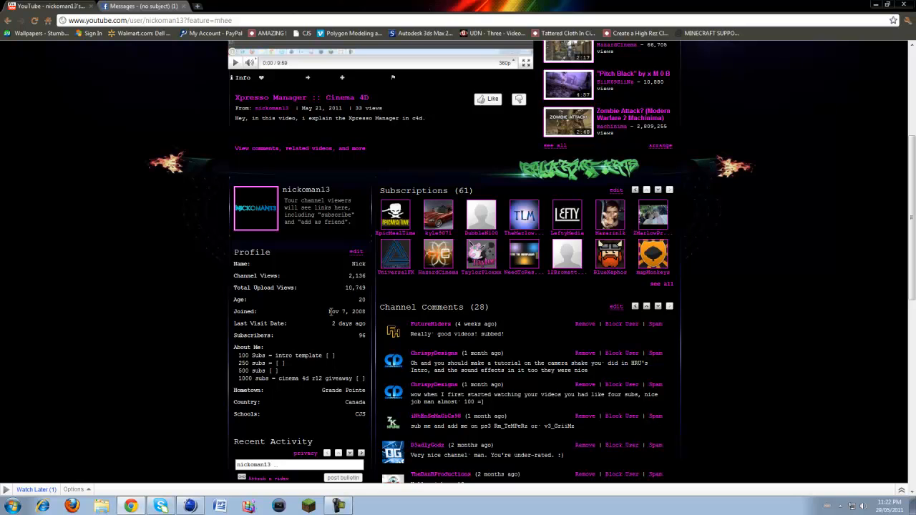
{"action": "mouse_move", "coordinate": [316, 324]}
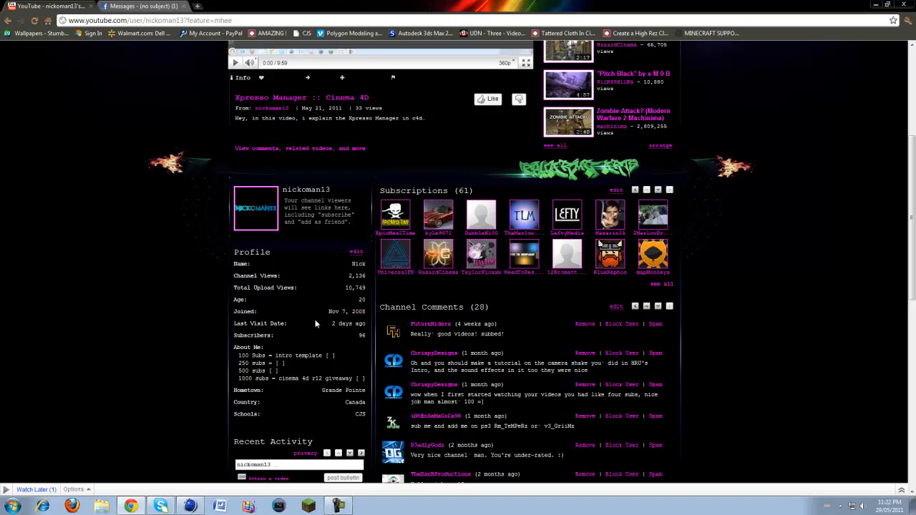
{"action": "double_click", "coordinate": [345, 312]}
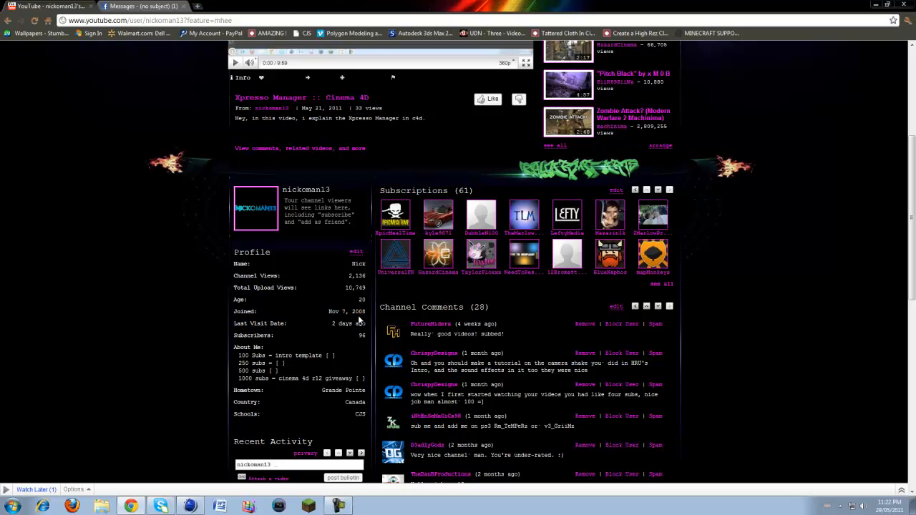
{"action": "scroll", "scroll_direction": "down", "scroll_amount": 3}
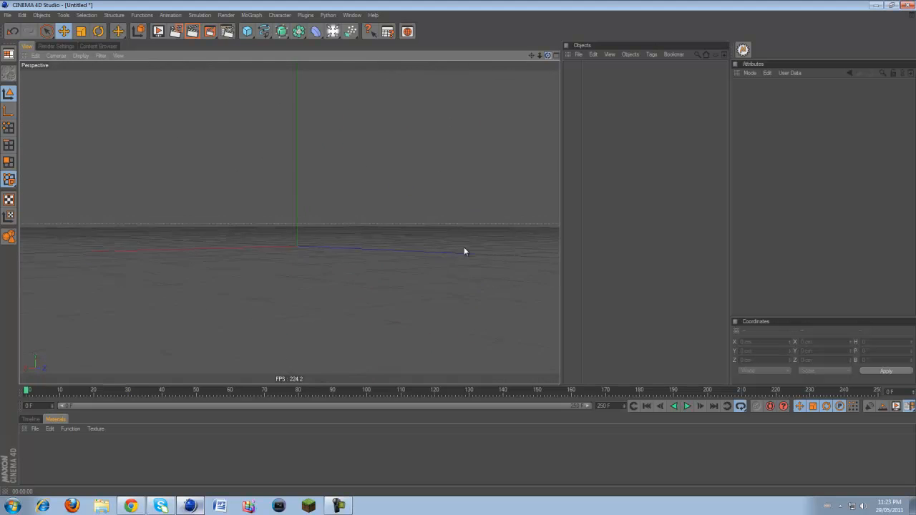
{"action": "left_click_drag", "start_coordinate": [465, 251], "coordinate": [456, 250]}
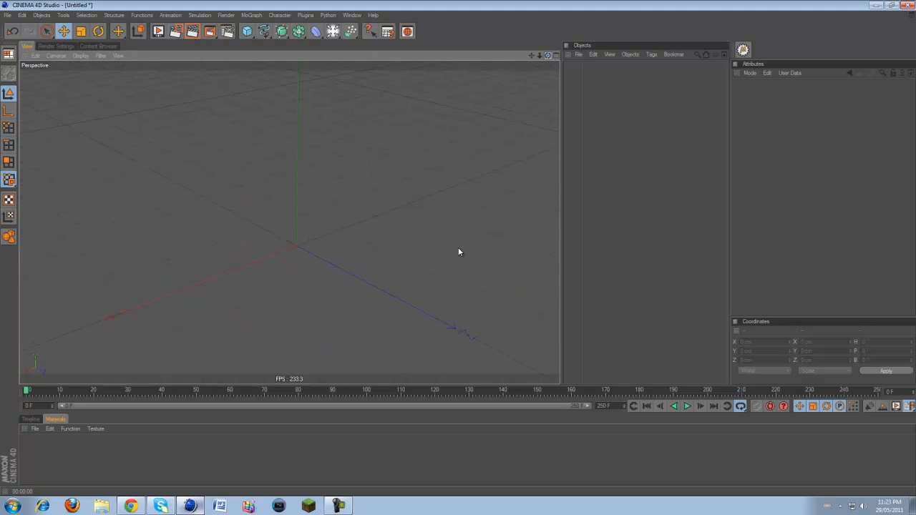
{"action": "left_click", "coordinate": [12, 15]}
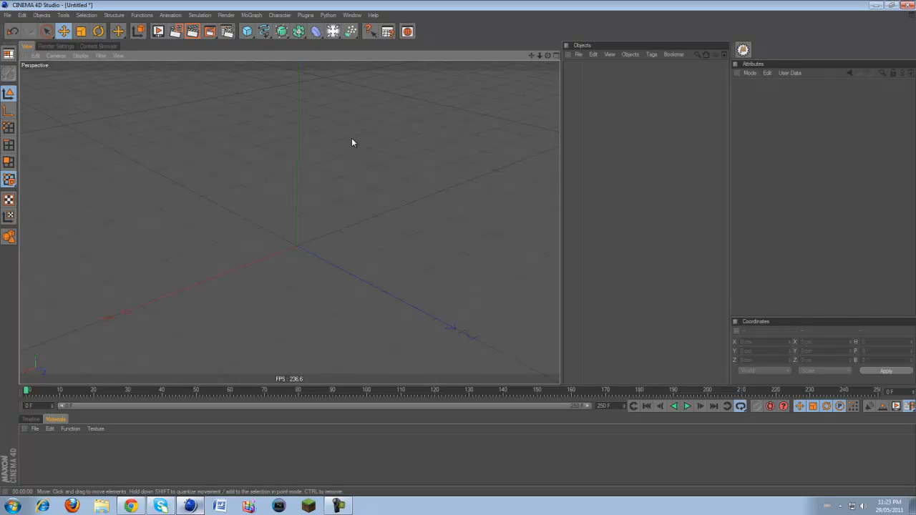
{"action": "mouse_move", "coordinate": [191, 368]}
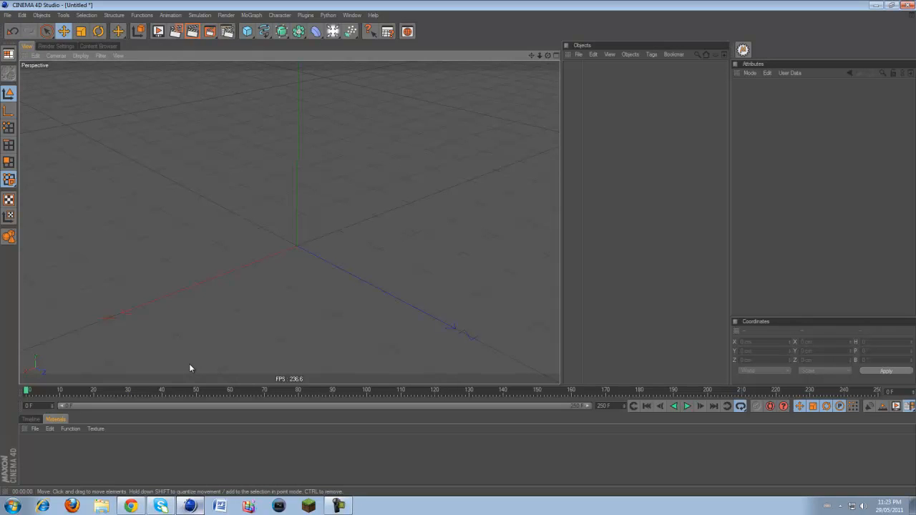
{"action": "mouse_move", "coordinate": [186, 371]}
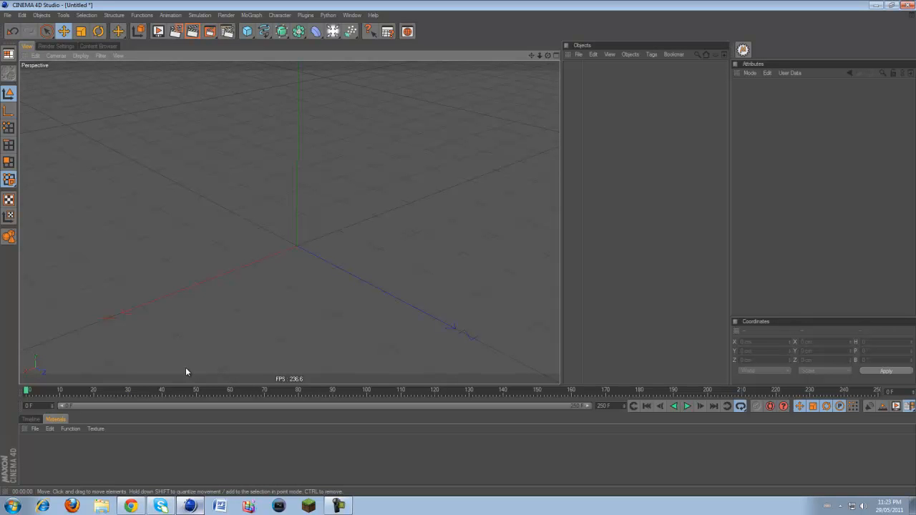